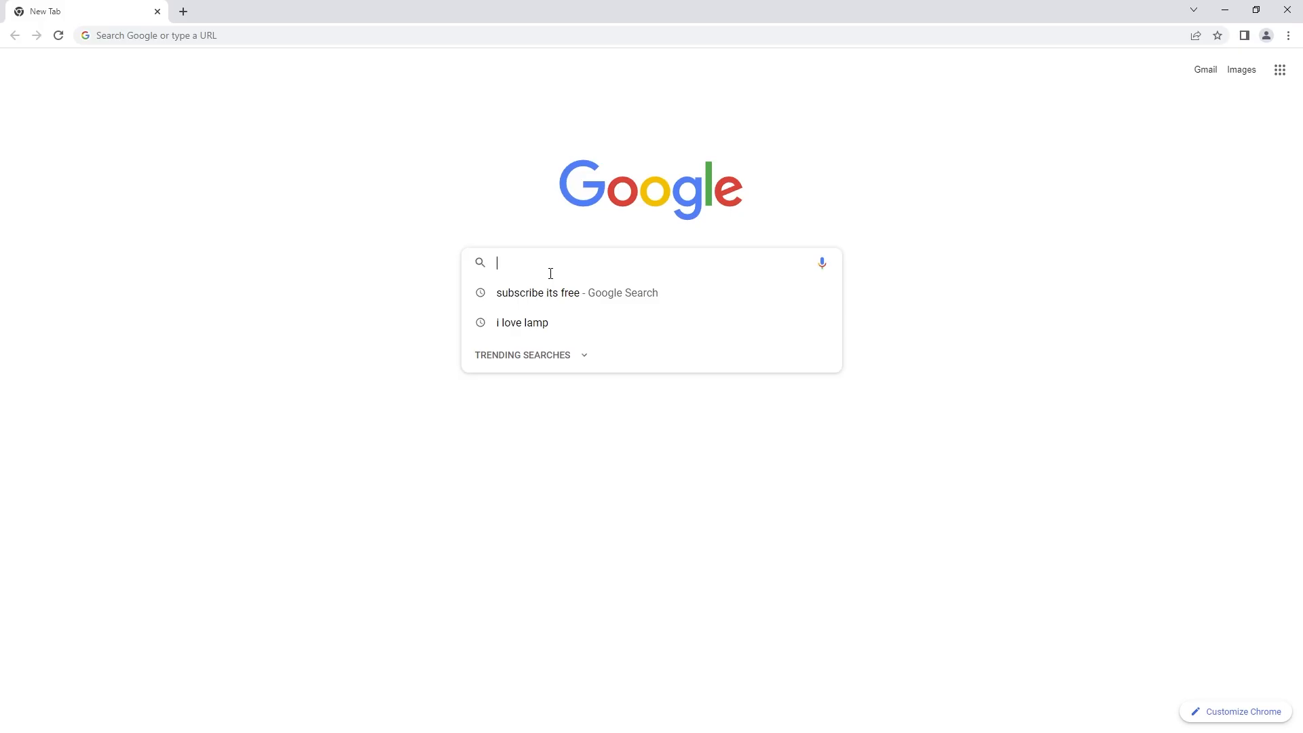
# Step: Search Google for 'crop' and open the BIRME bulk resizer at 512 by 512 px
pyautogui.write('crop')
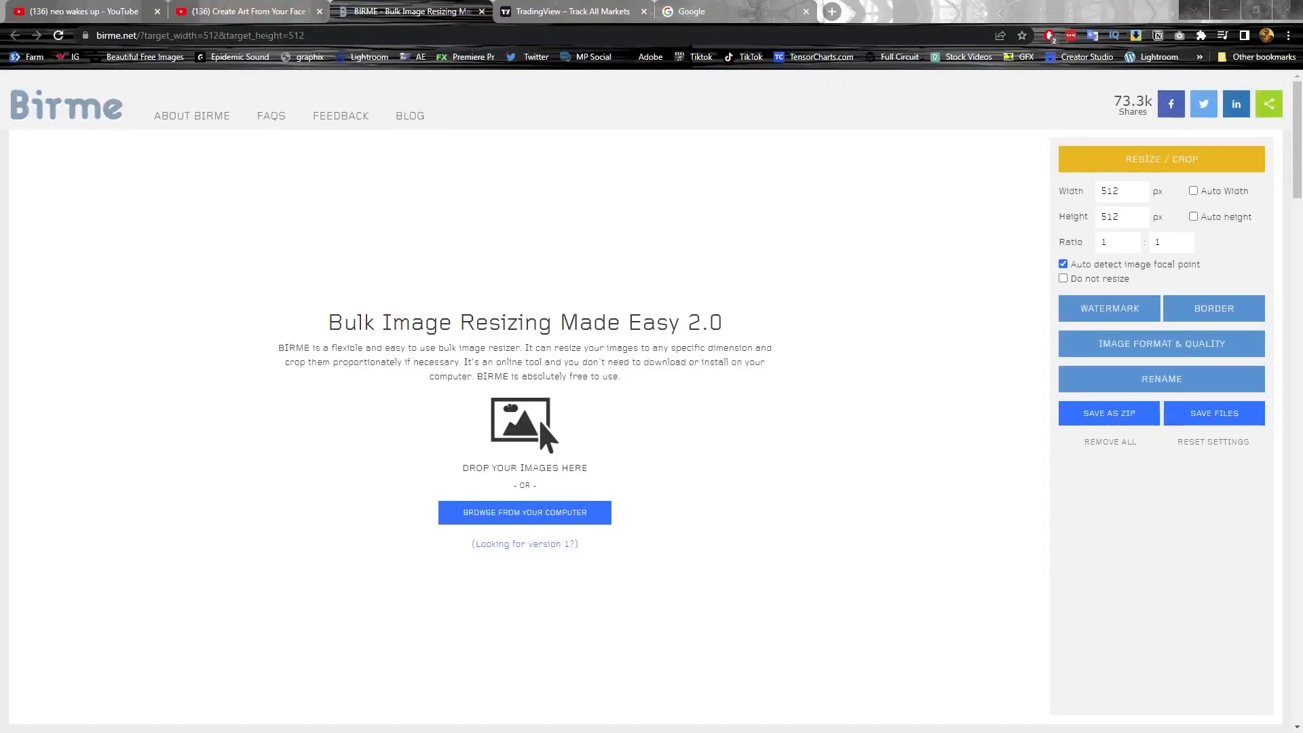
pyautogui.click(524, 511)
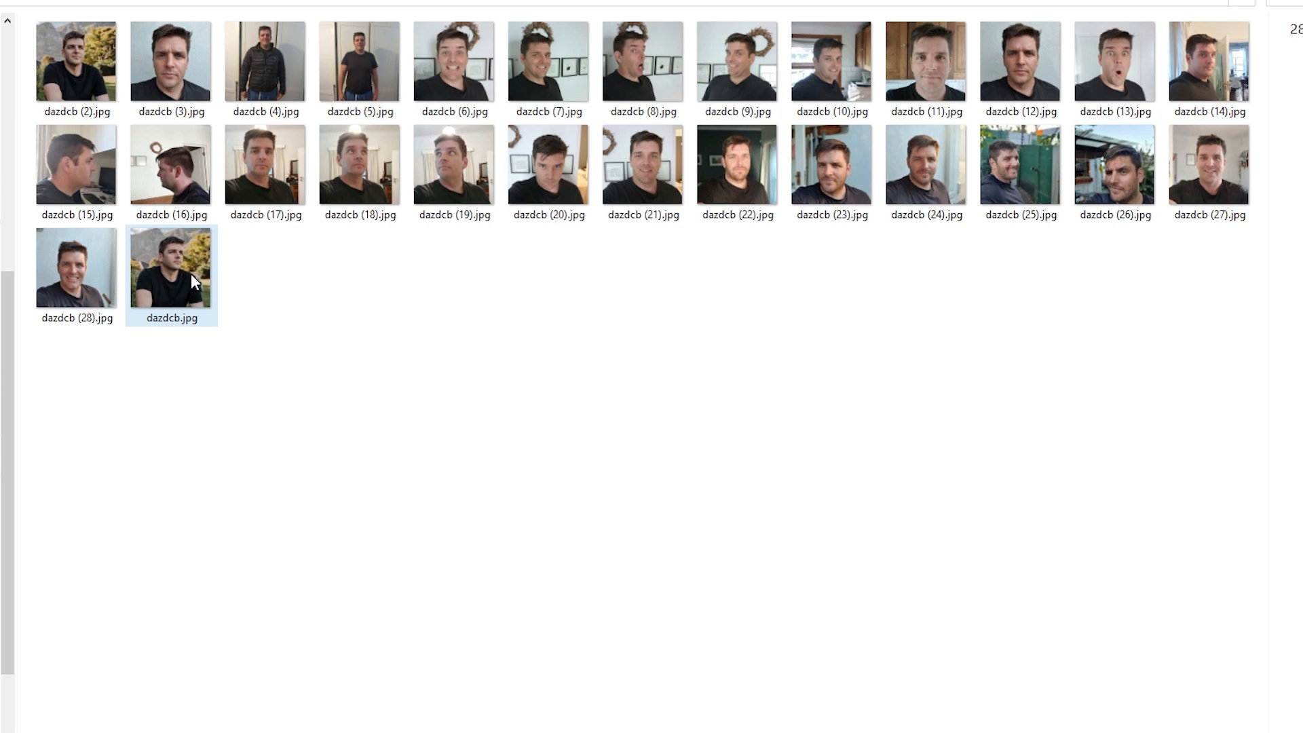
pyautogui.rightClick(171, 274)
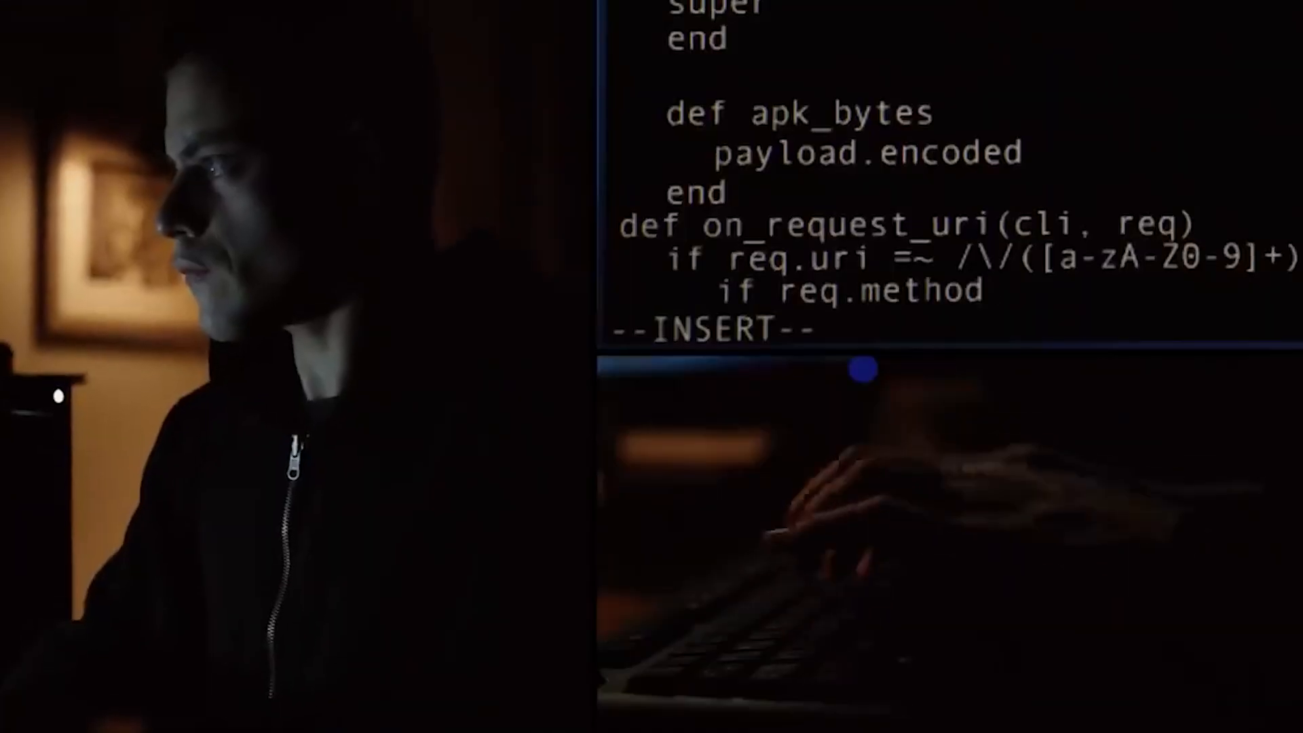
# Step: Open TheLastBen's fast-DreamBooth.ipynb notebook in Google Colab
pyautogui.write('.upcase ==')
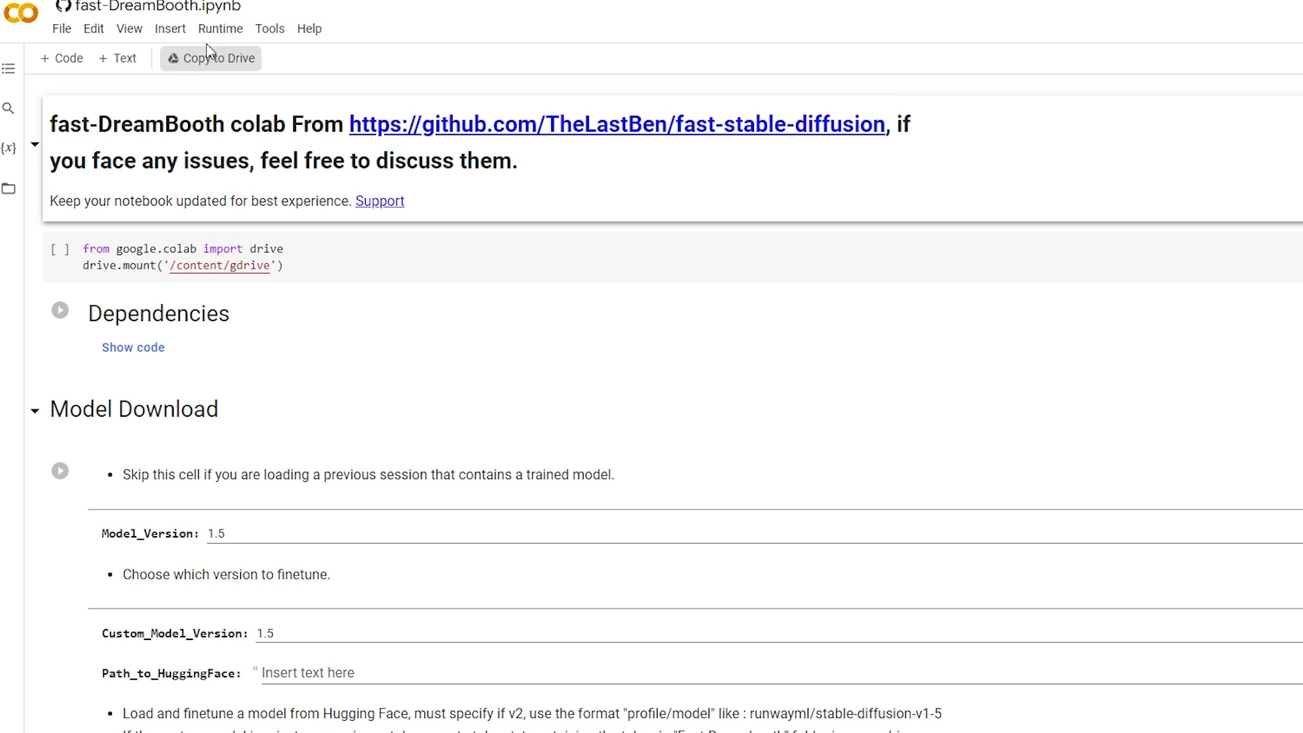
# Step: Check the runtime type and keep it on GPU, closing the notebook settings
pyautogui.click(219, 27)
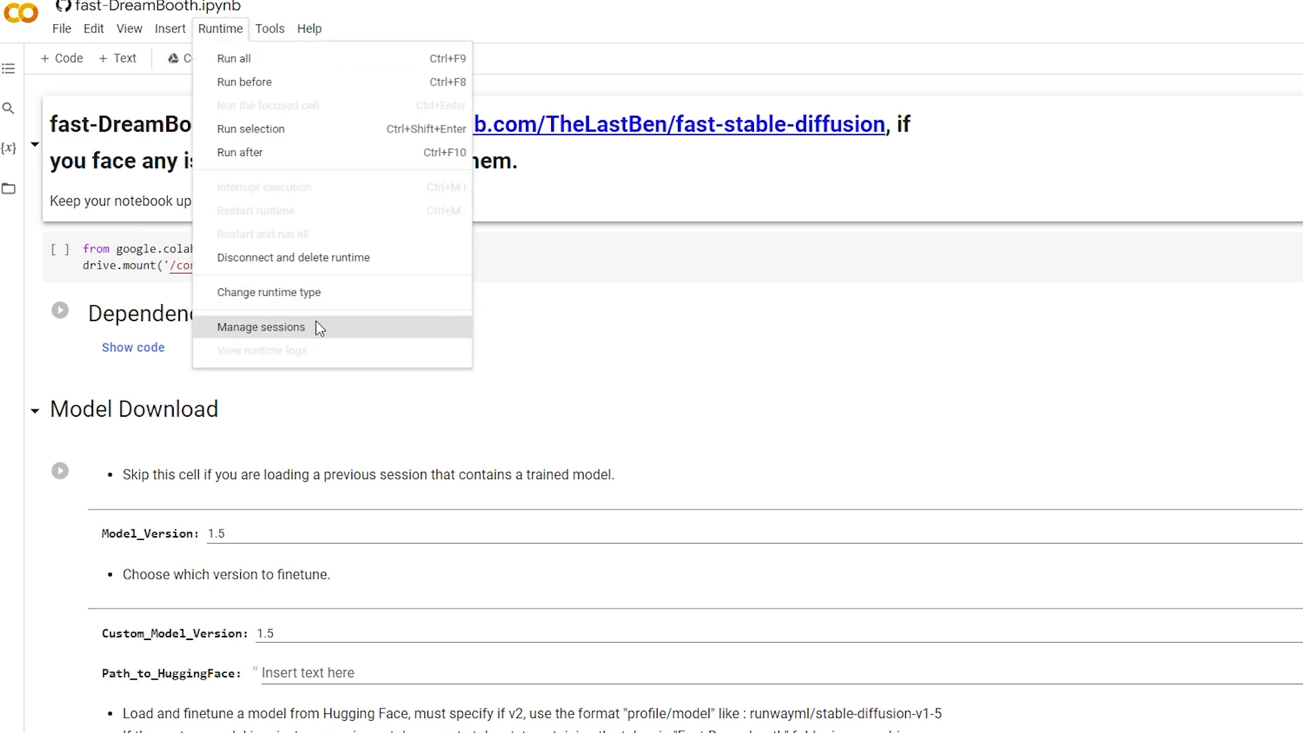
pyautogui.click(269, 291)
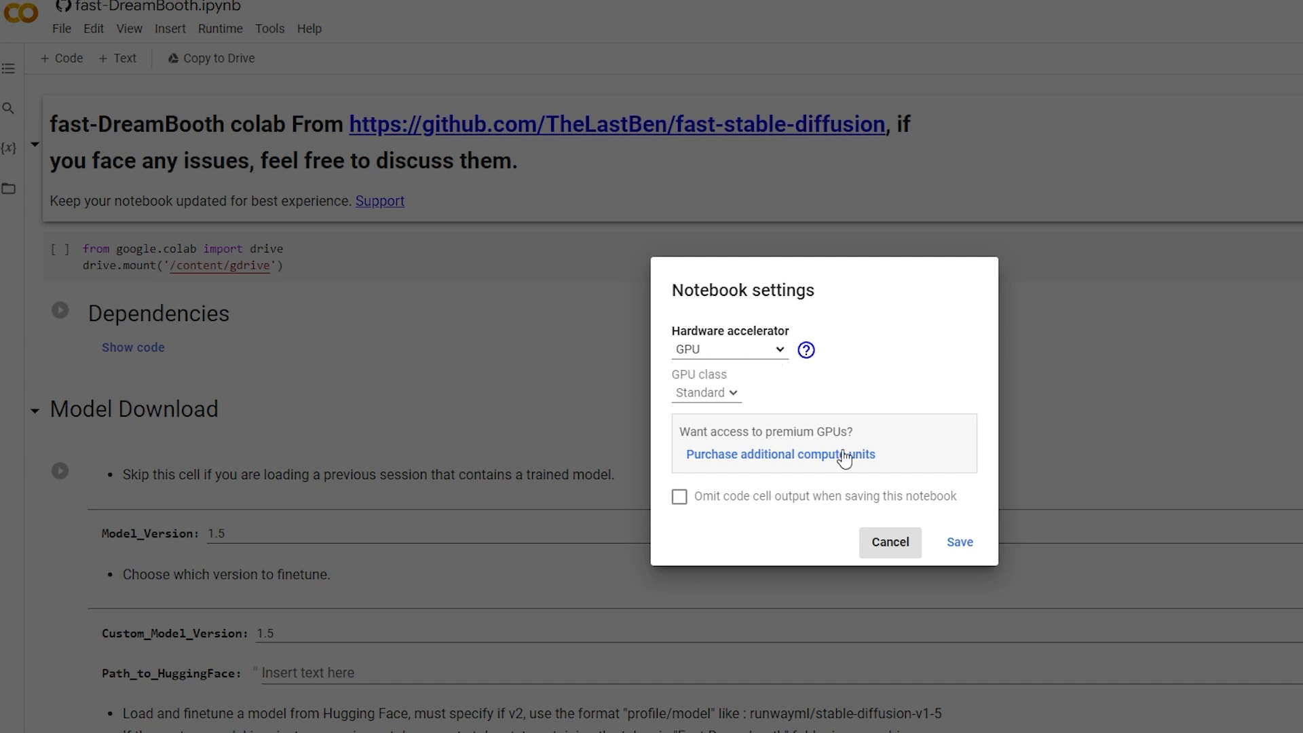
pyautogui.click(887, 542)
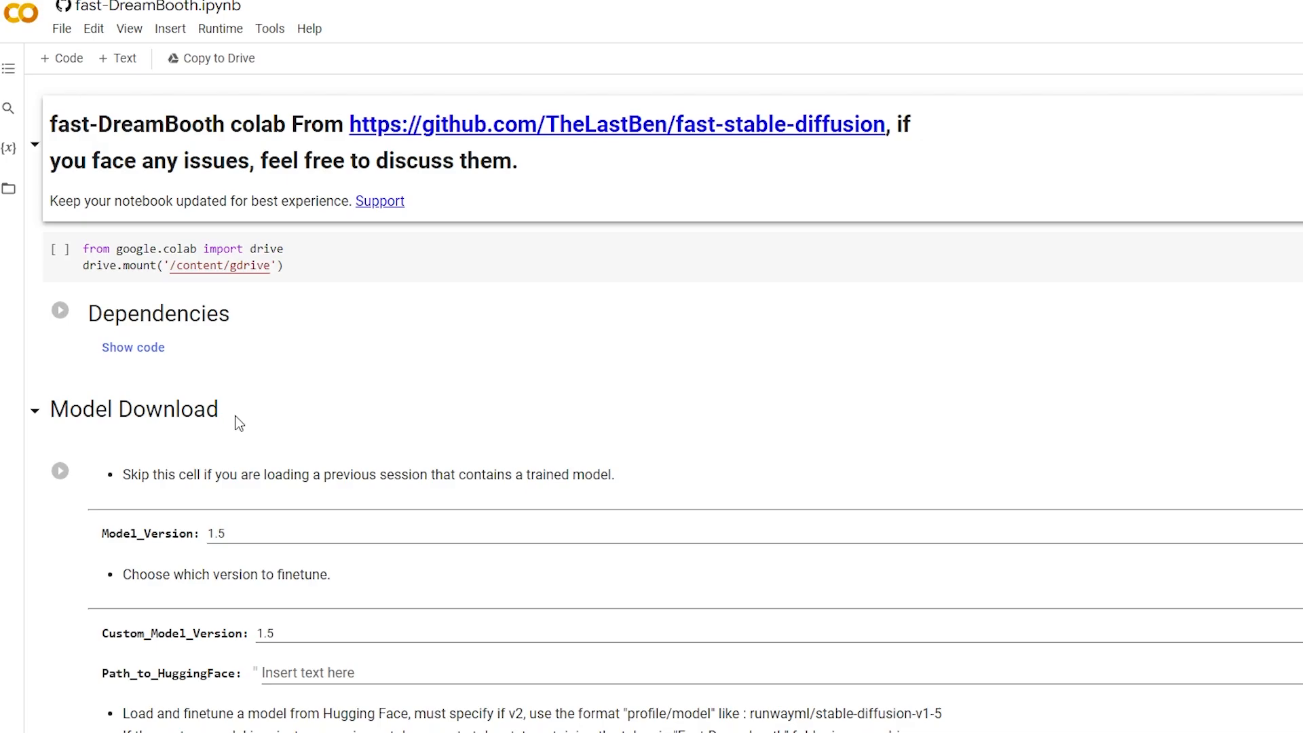
pyautogui.click(61, 29)
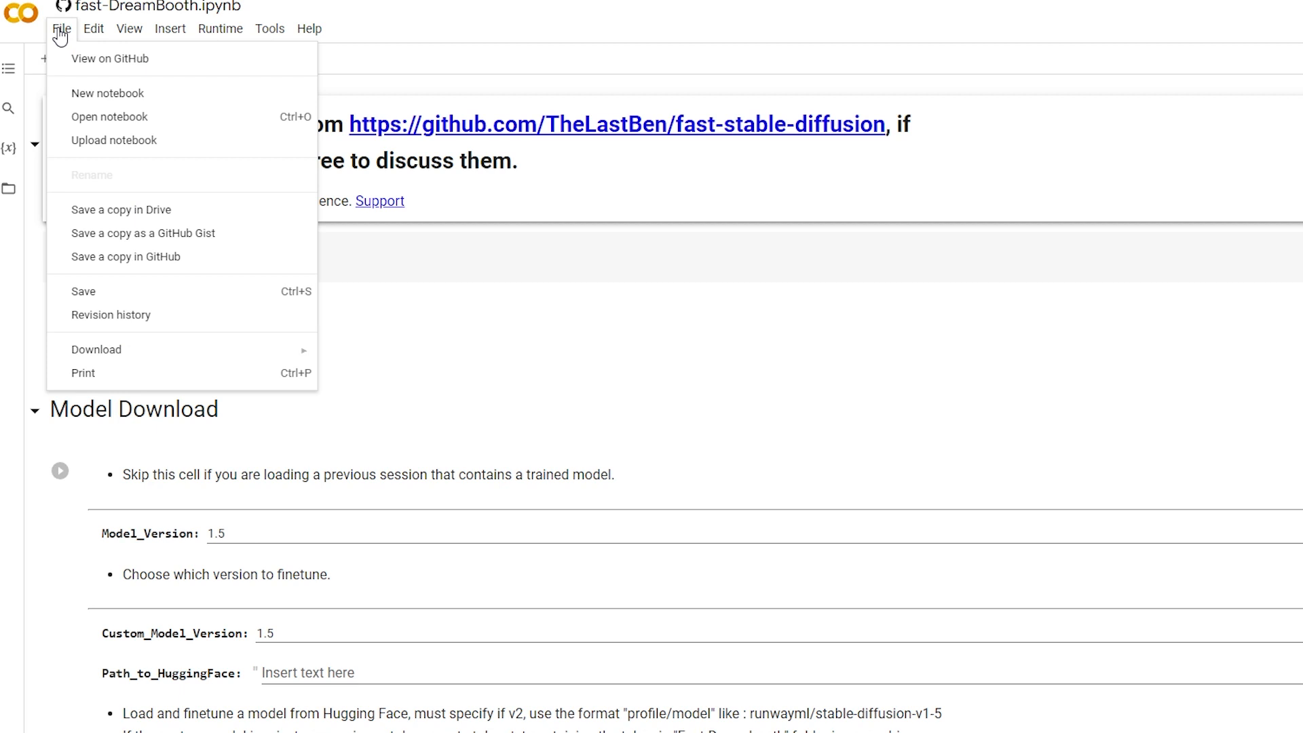
pyautogui.moveTo(99, 209)
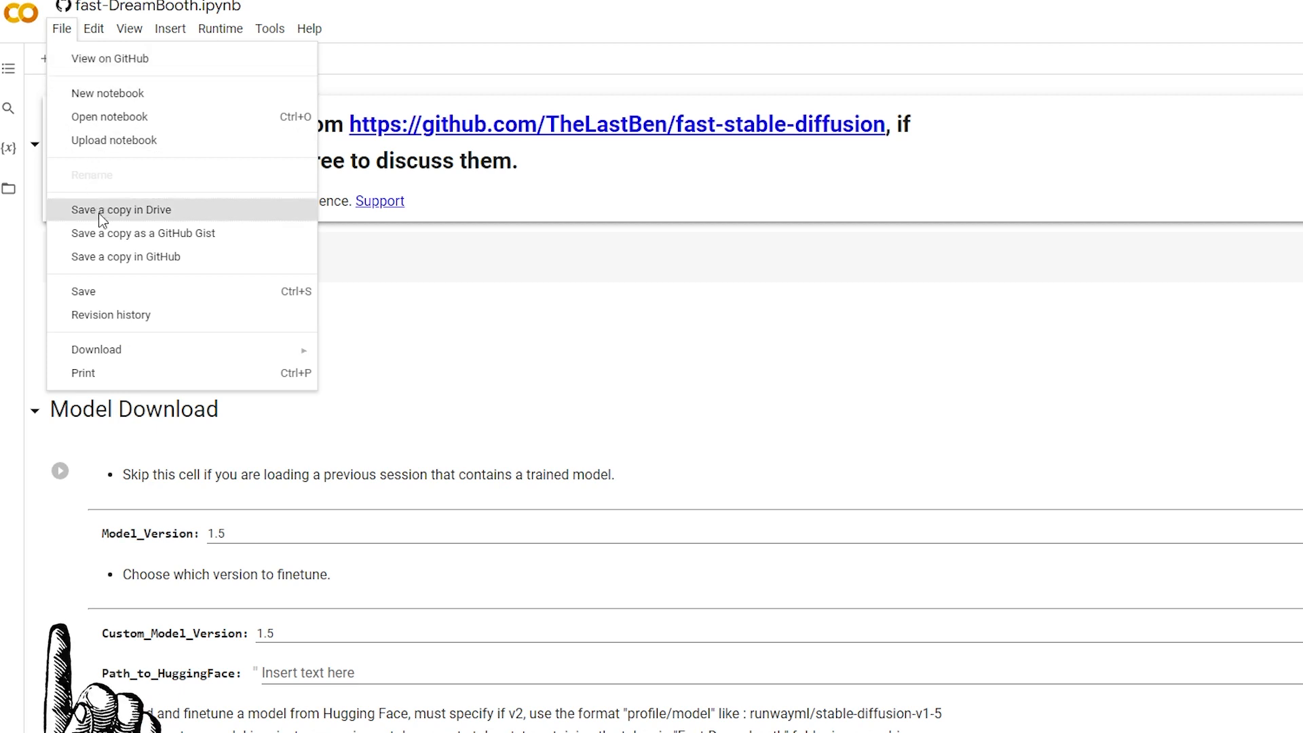
pyautogui.click(61, 27)
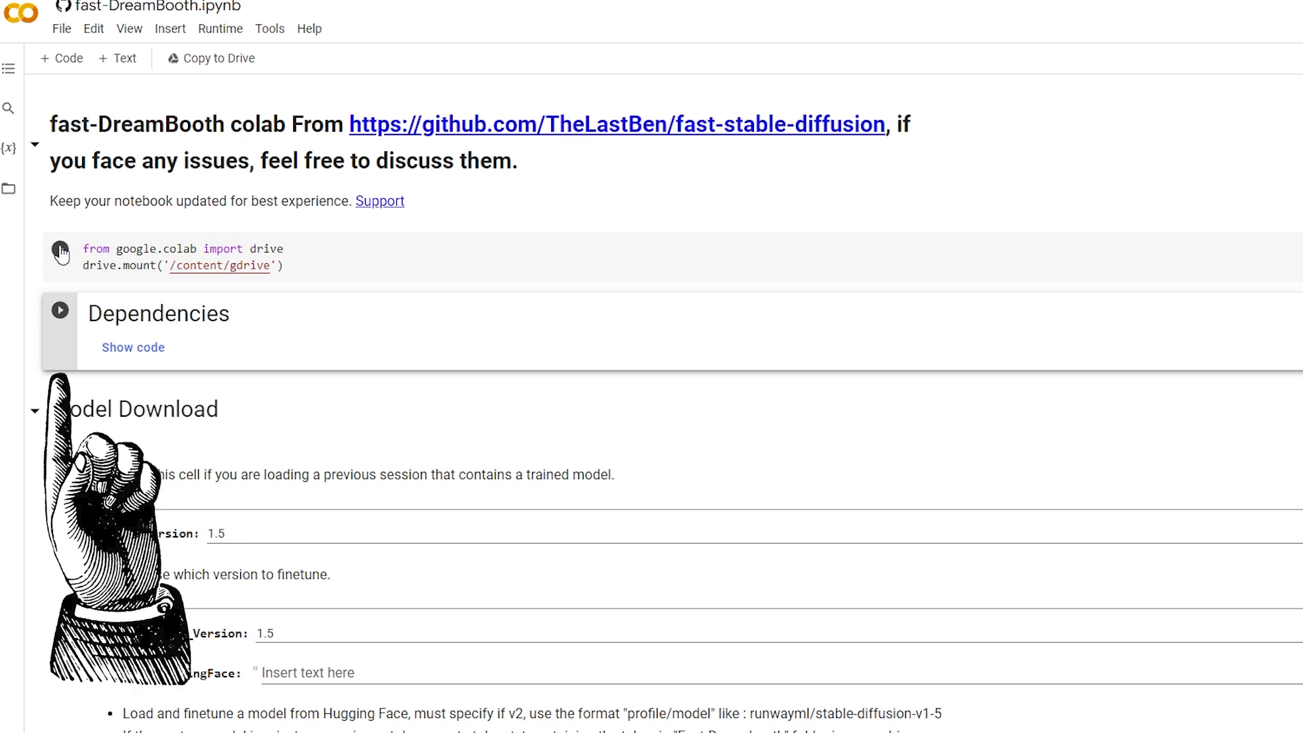
# Step: Run the drive.mount cell despite the warning and allow the account access to Google Drive
pyautogui.click(58, 251)
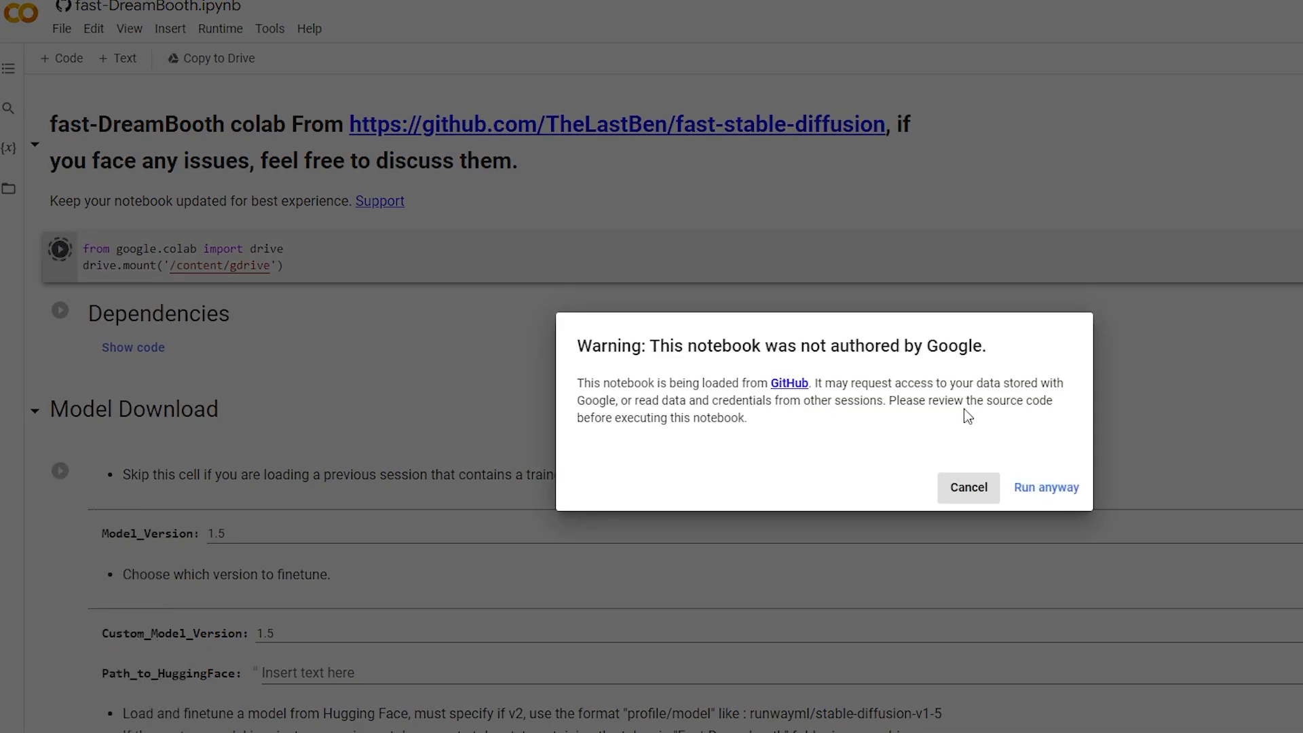
pyautogui.click(1044, 487)
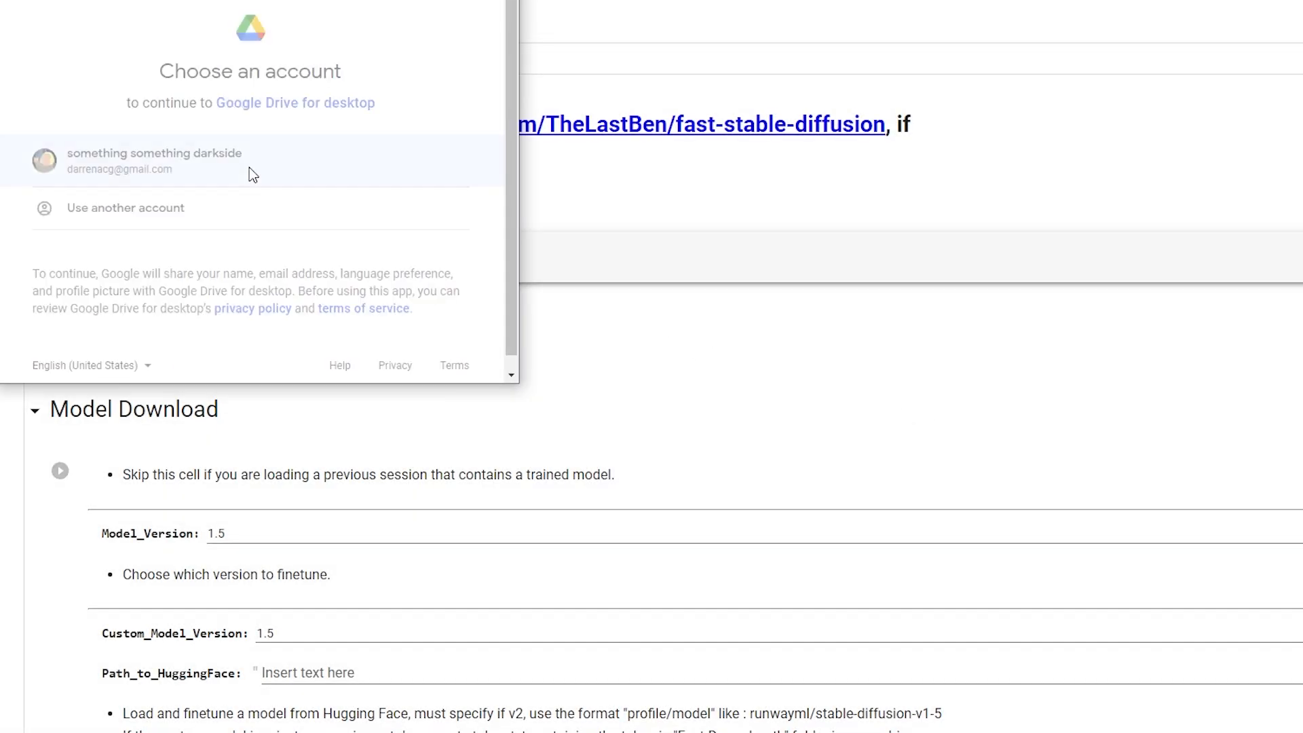
pyautogui.click(155, 160)
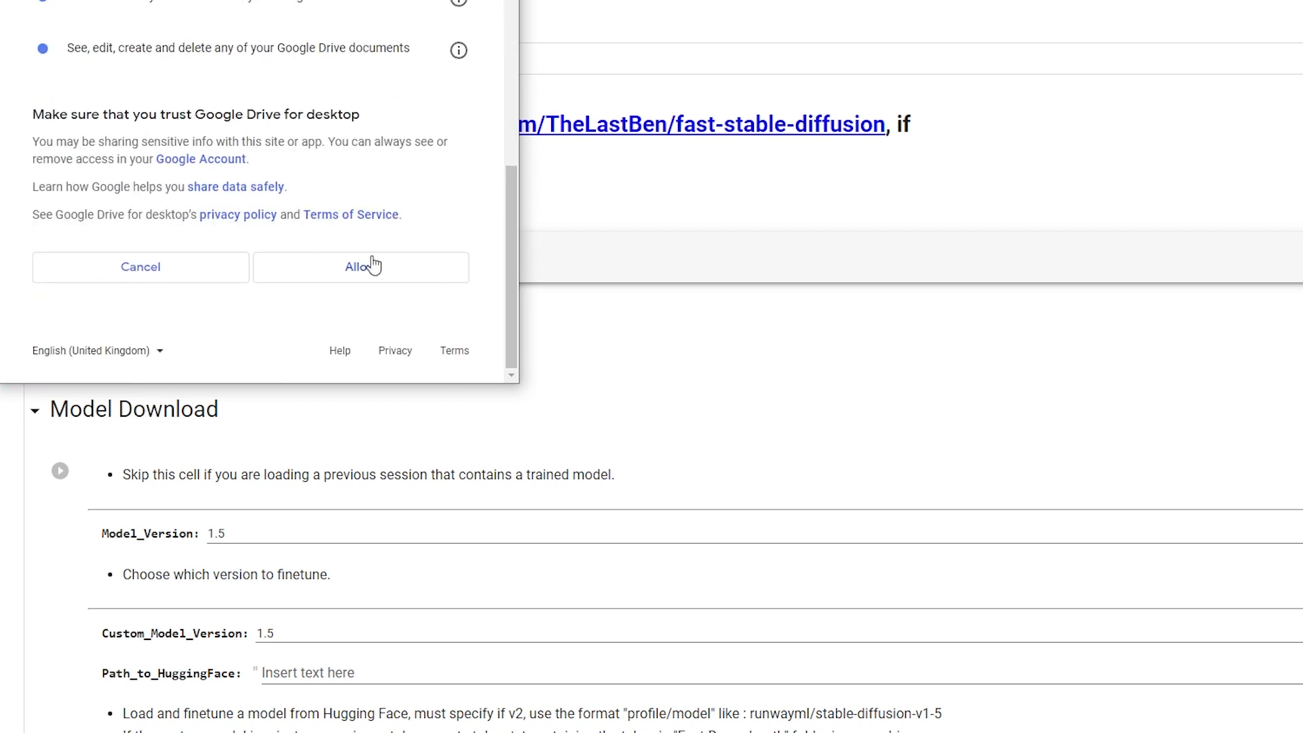
pyautogui.click(360, 267)
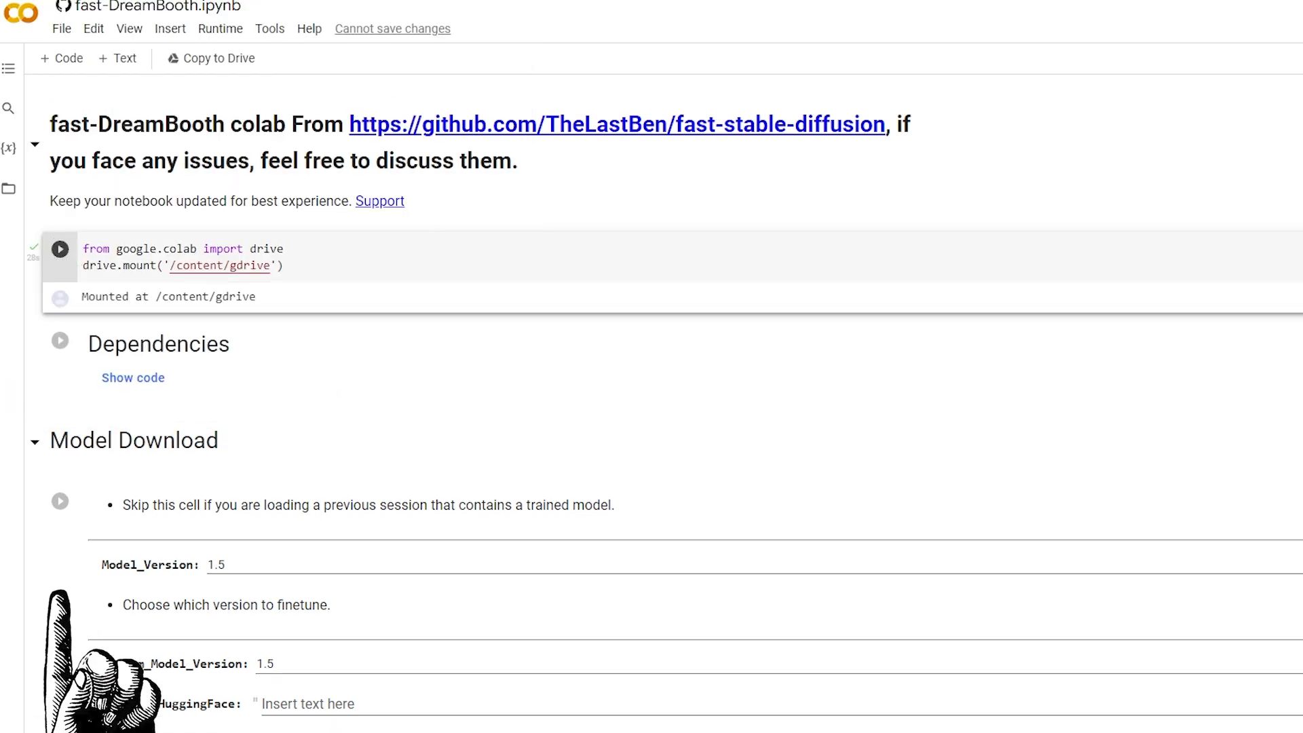
# Step: Run the Dependencies cell, then the Model Download cell for version 1.5 until DONE
pyautogui.click(58, 340)
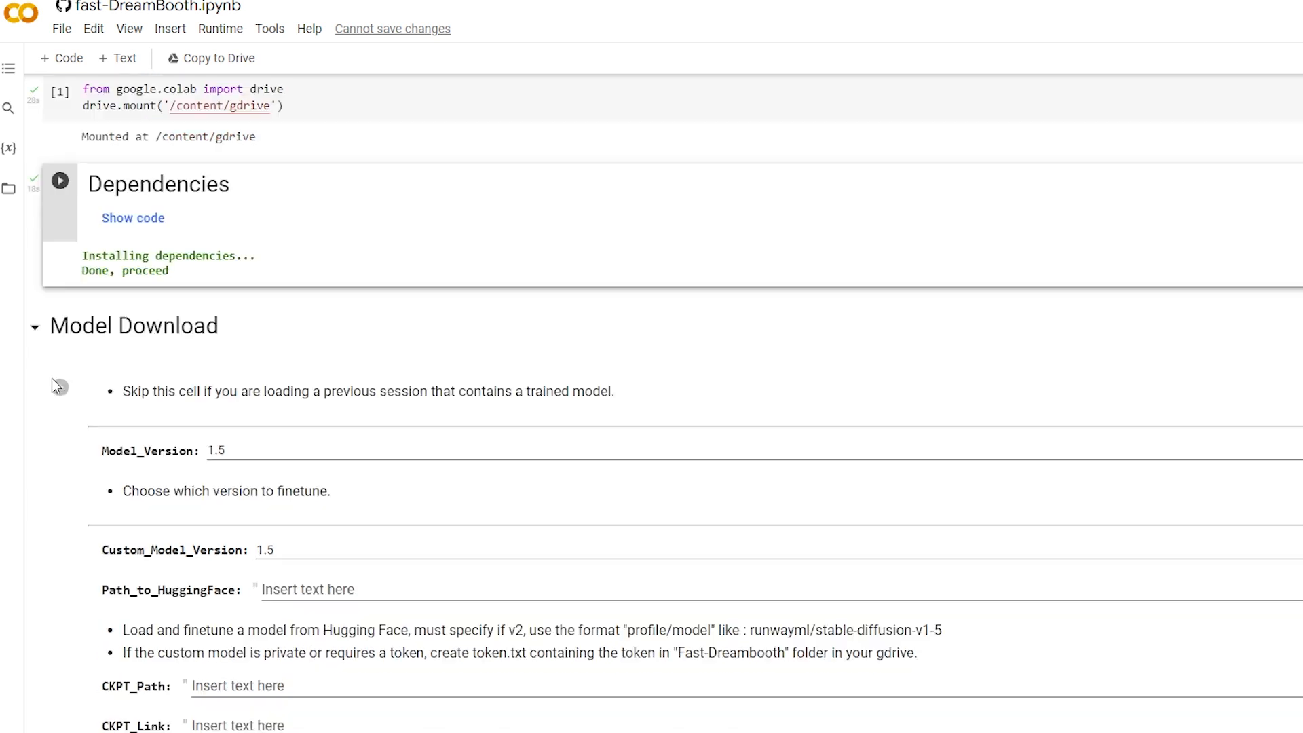
pyautogui.scroll(-3)
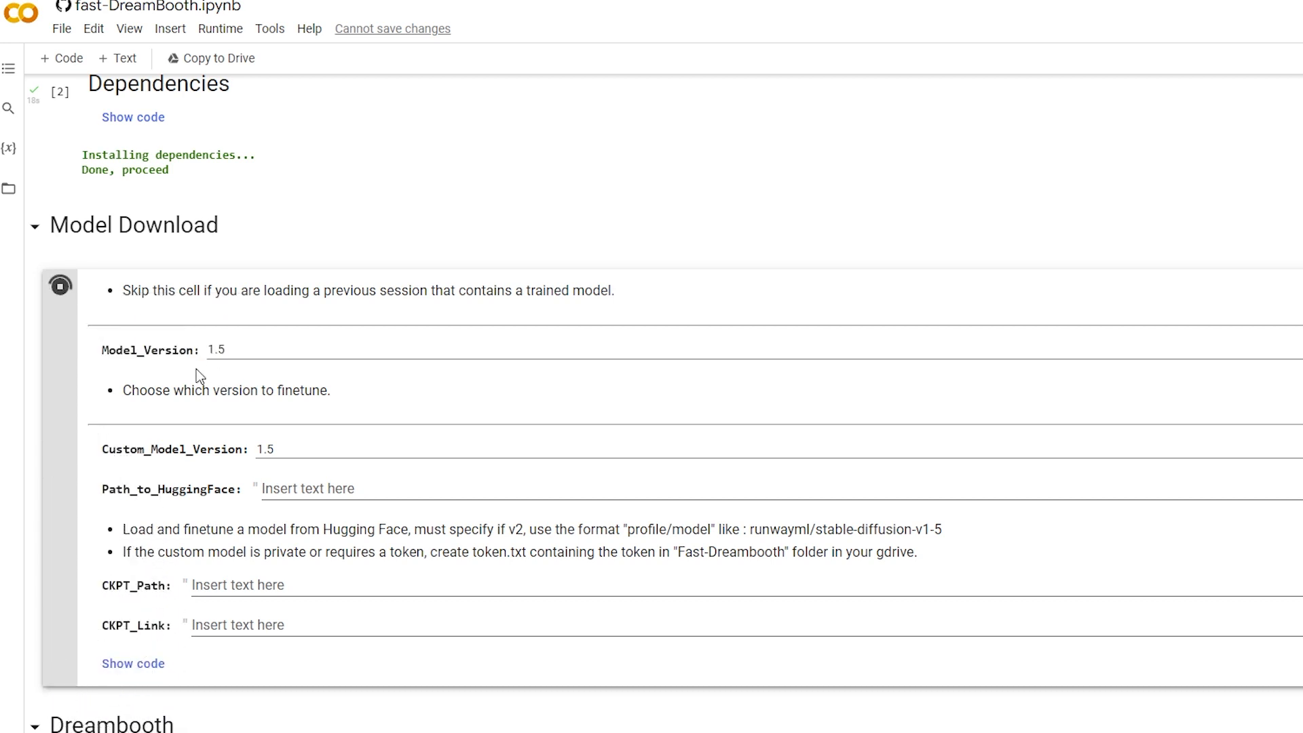
pyautogui.click(60, 286)
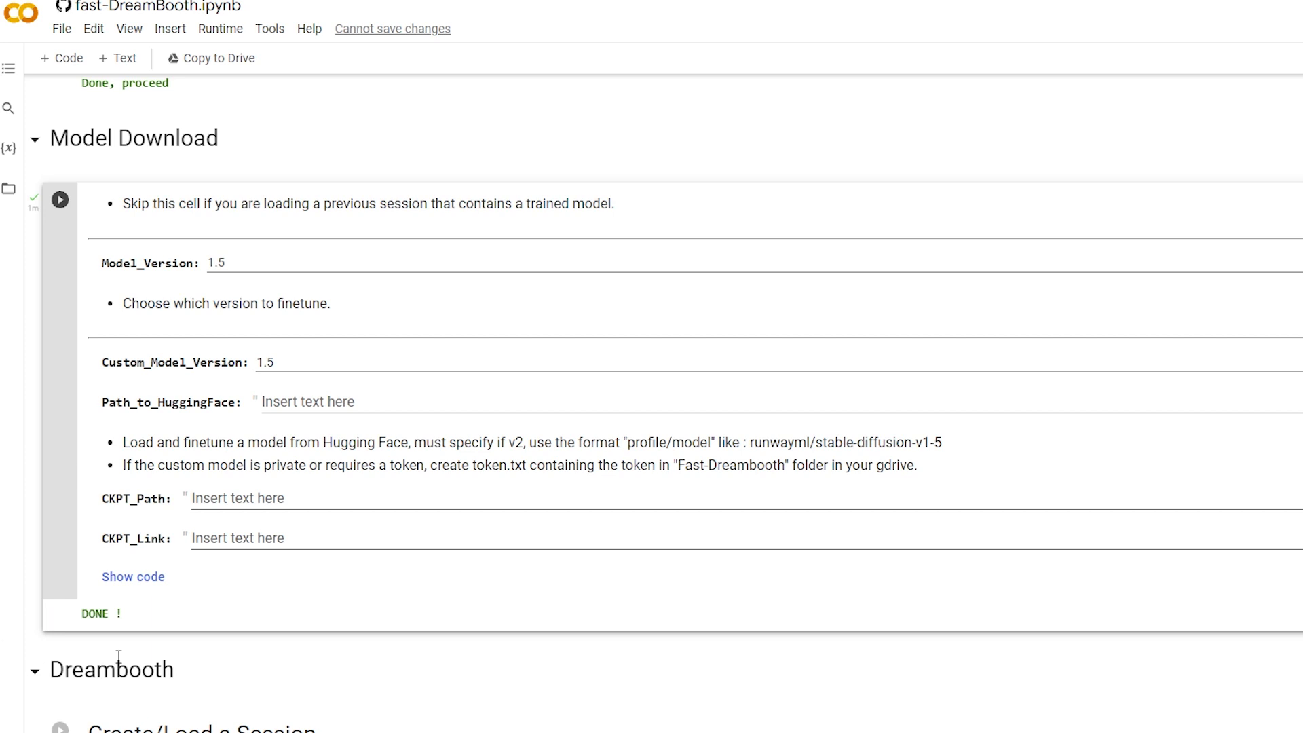
pyautogui.scroll(-3)
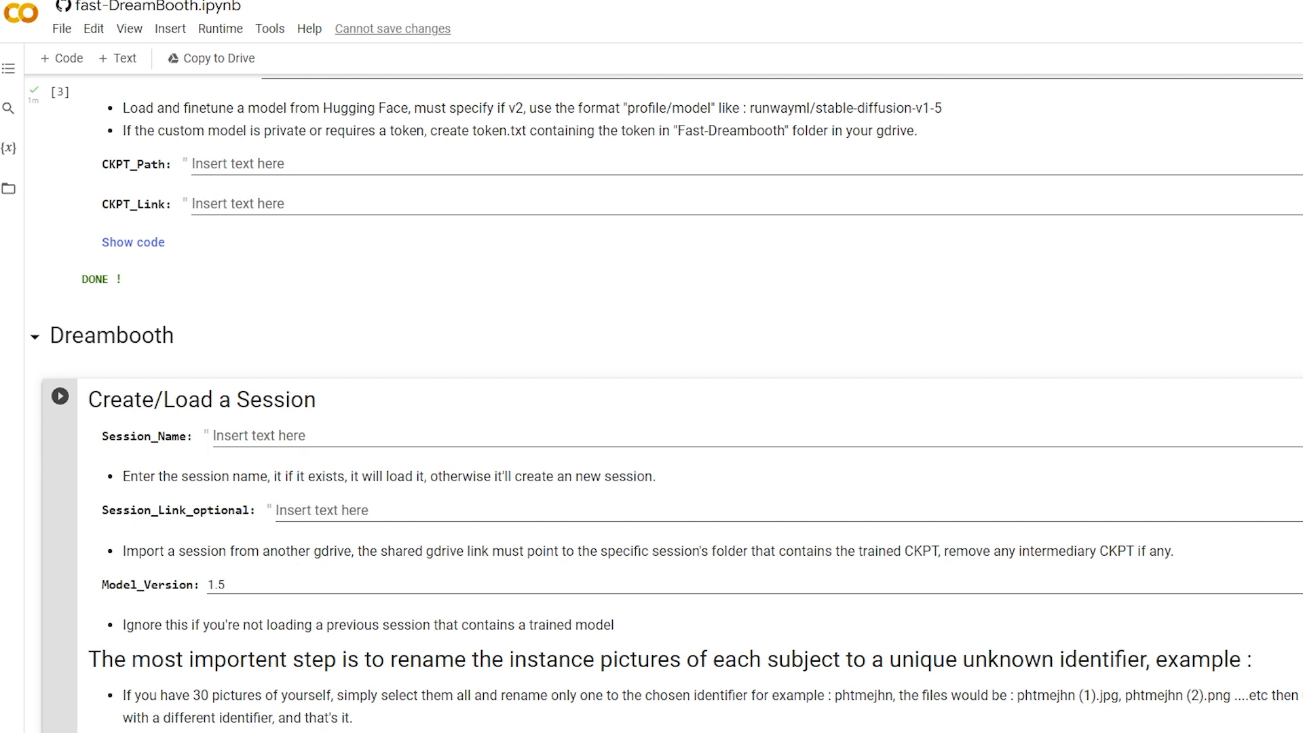
# Step: Name the session dazdcb and run the Create/Load a Session cell
pyautogui.write('da')
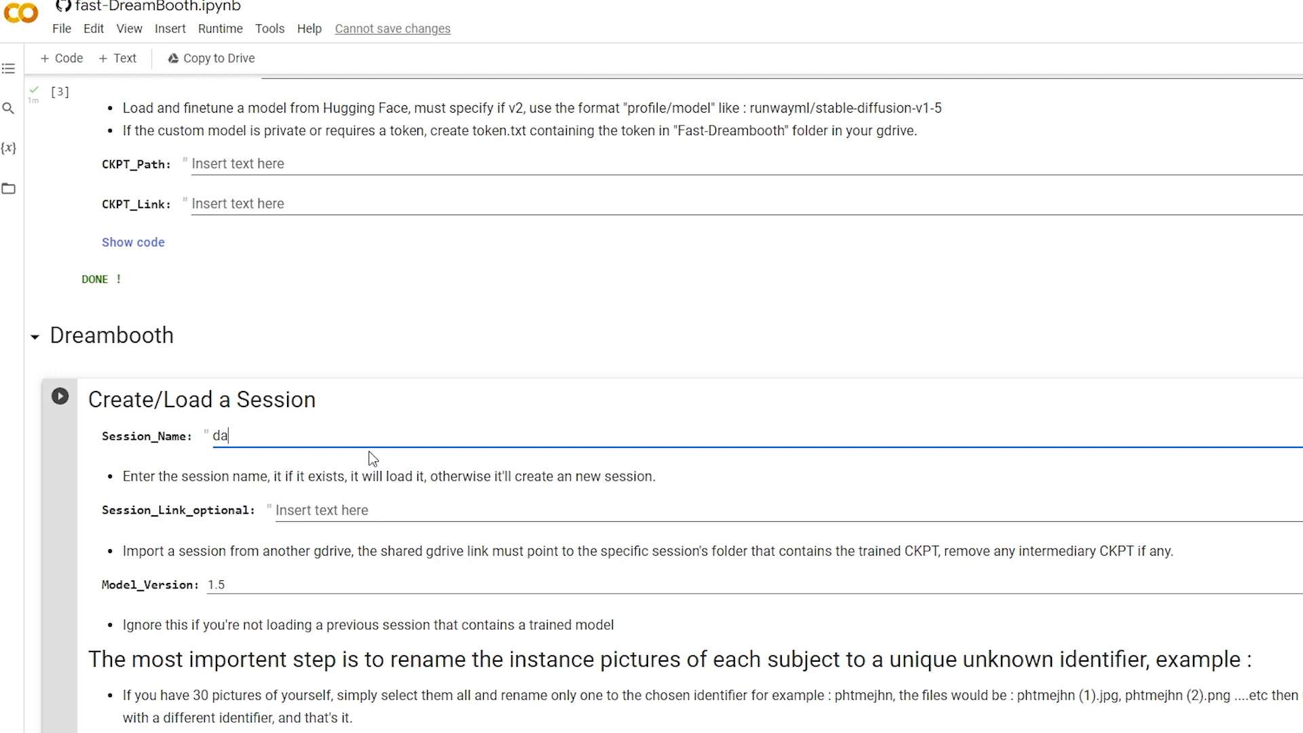
pyautogui.write('zdcb')
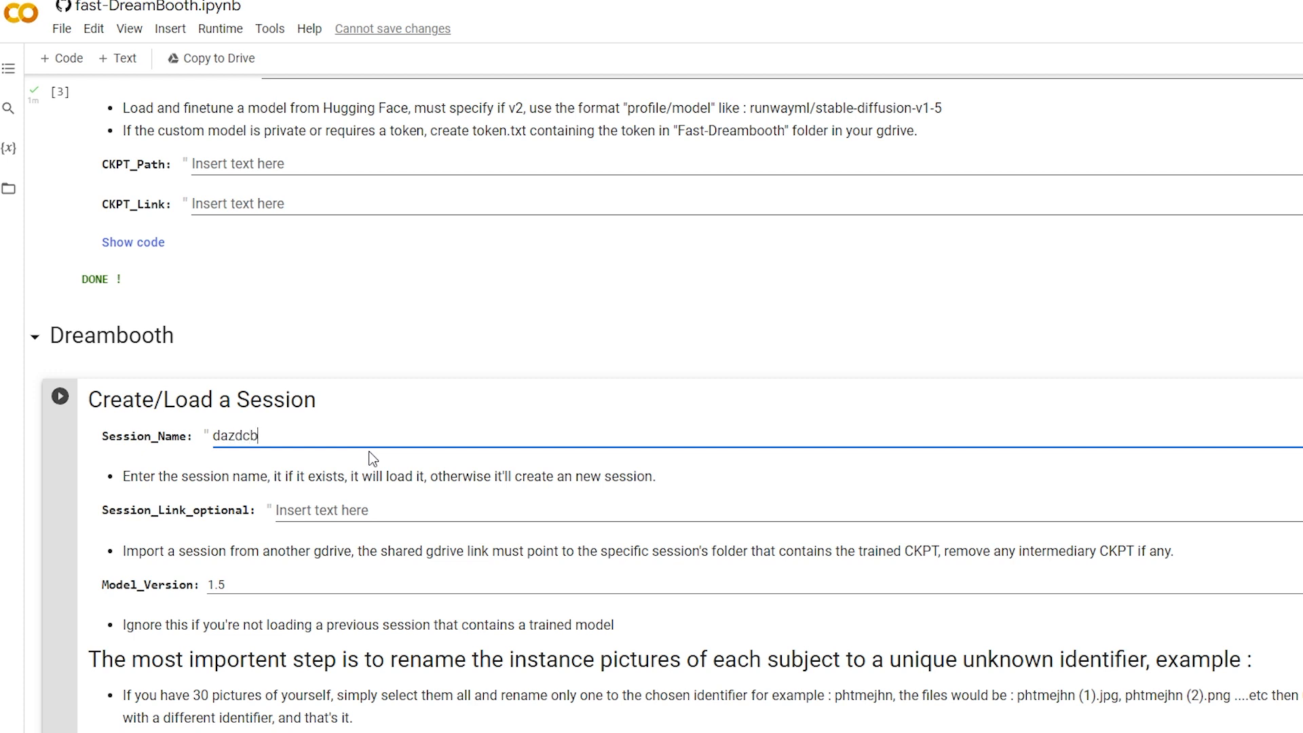
pyautogui.scroll(-3)
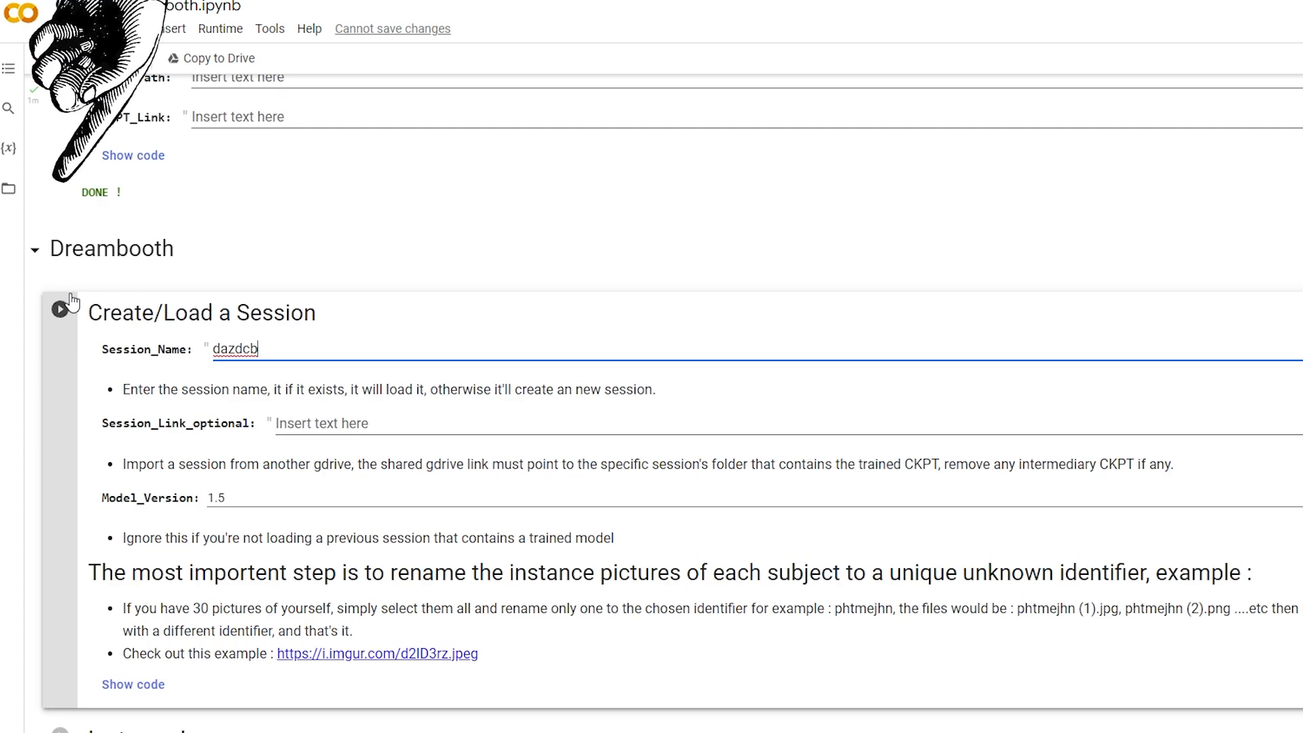
pyautogui.click(58, 309)
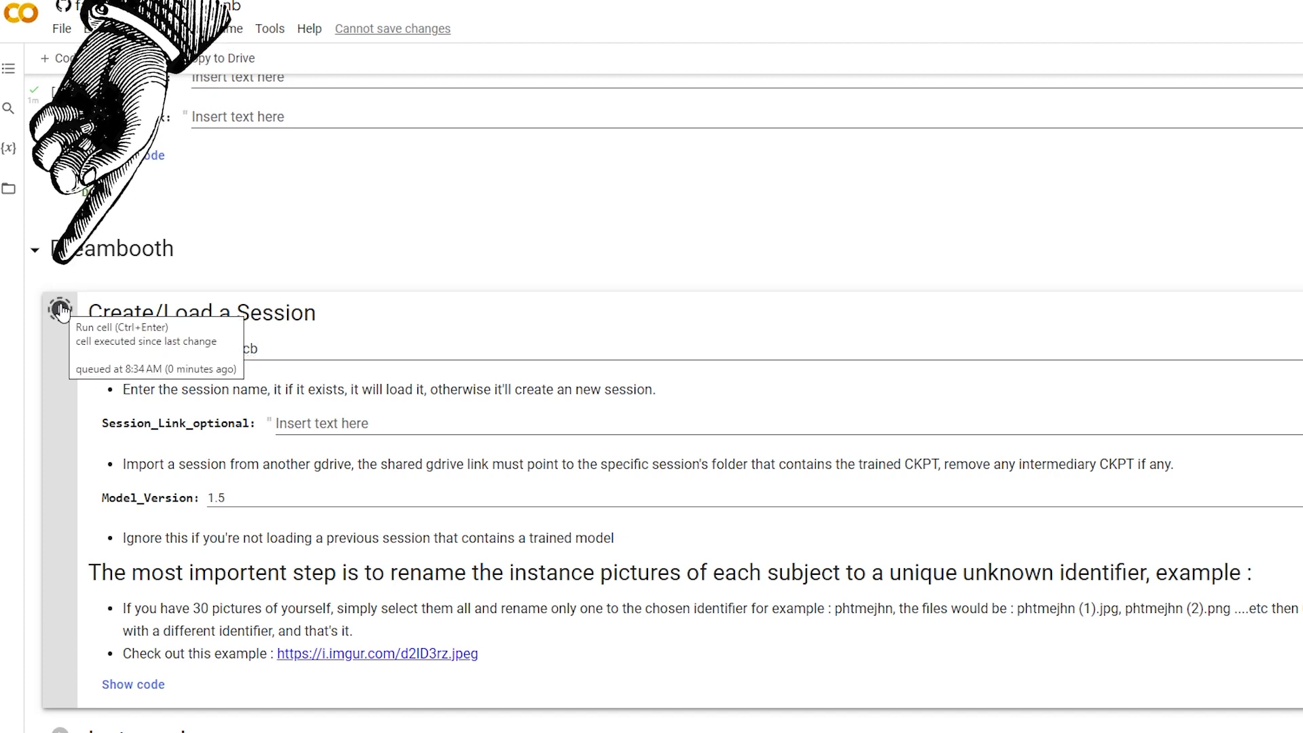
pyautogui.click(58, 312)
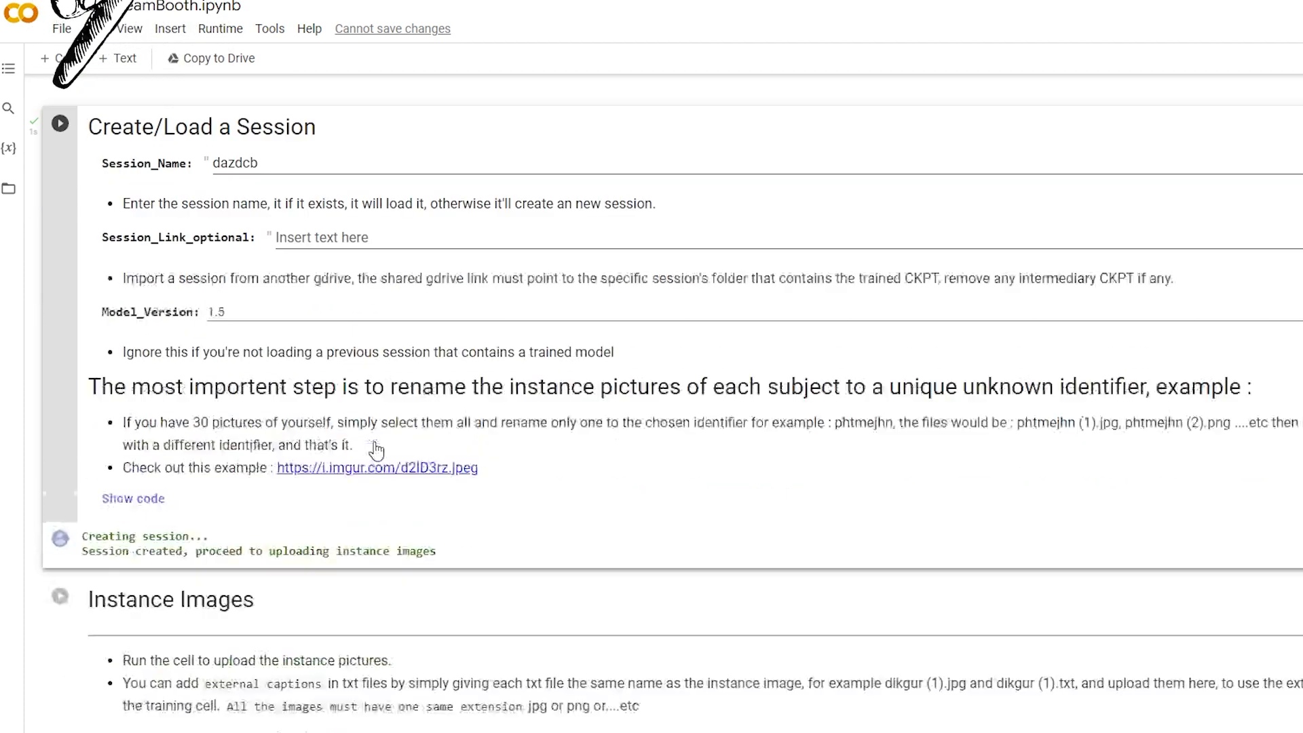
# Step: Uncheck Smart_Crop_images for the instance images
pyautogui.scroll(-3)
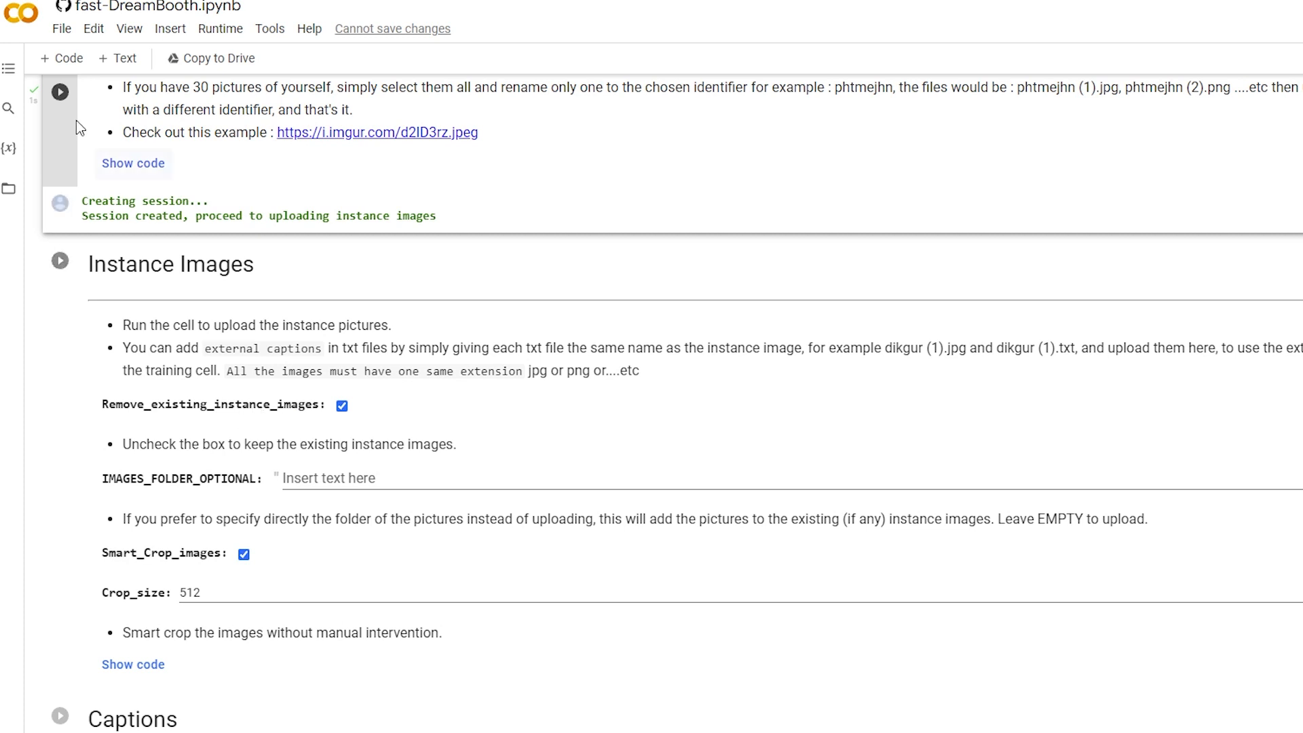
pyautogui.moveTo(193, 543)
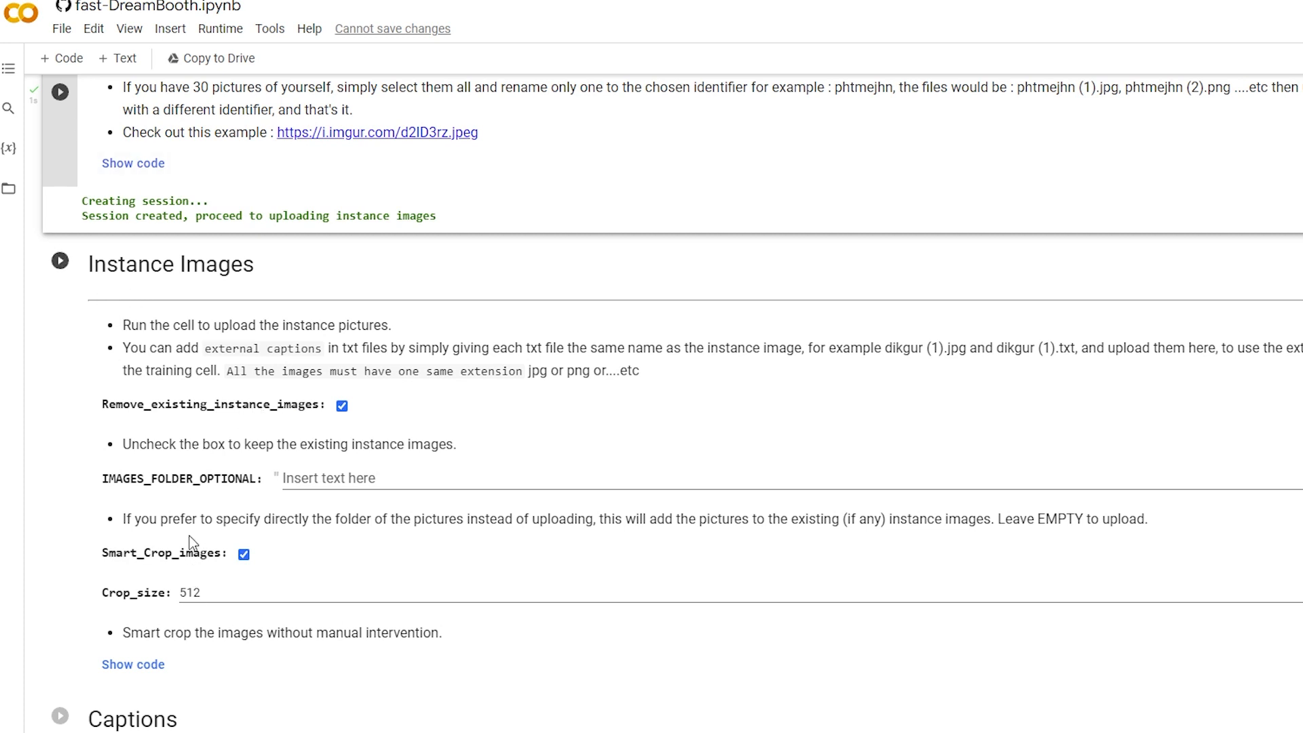
pyautogui.scroll(-3)
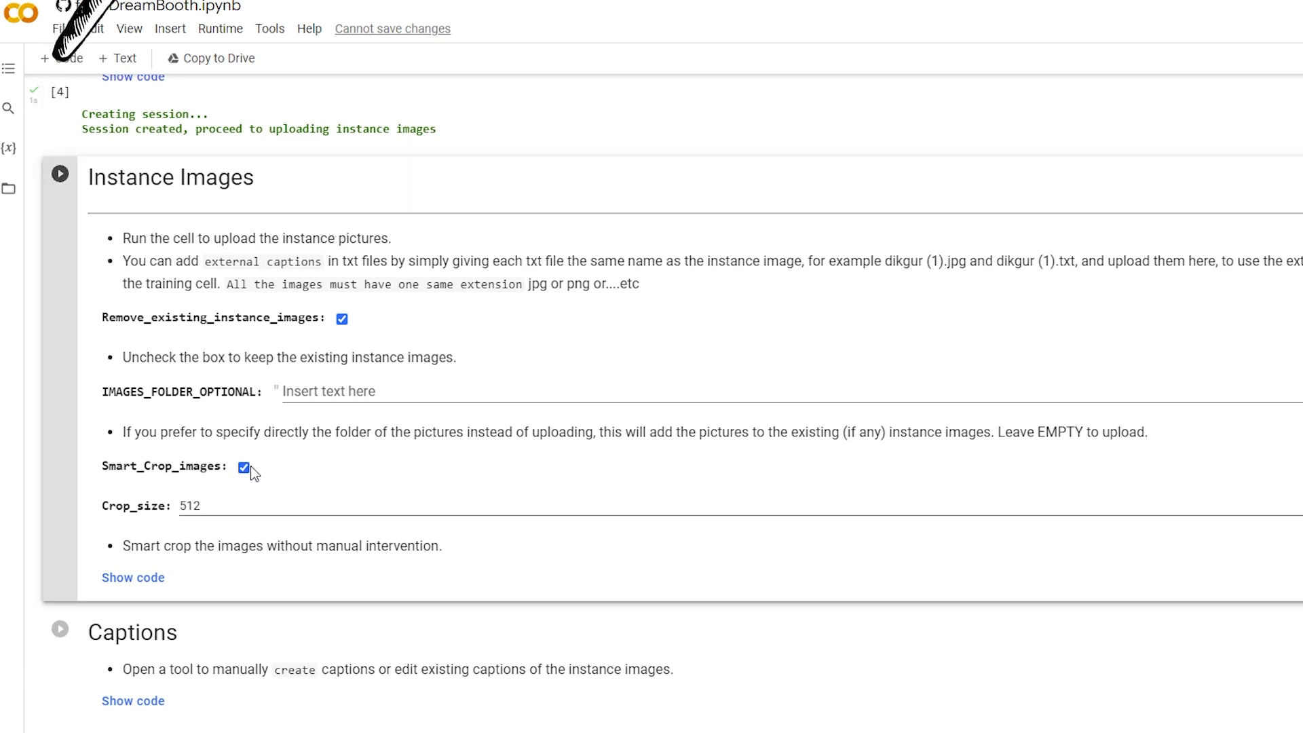
pyautogui.click(243, 466)
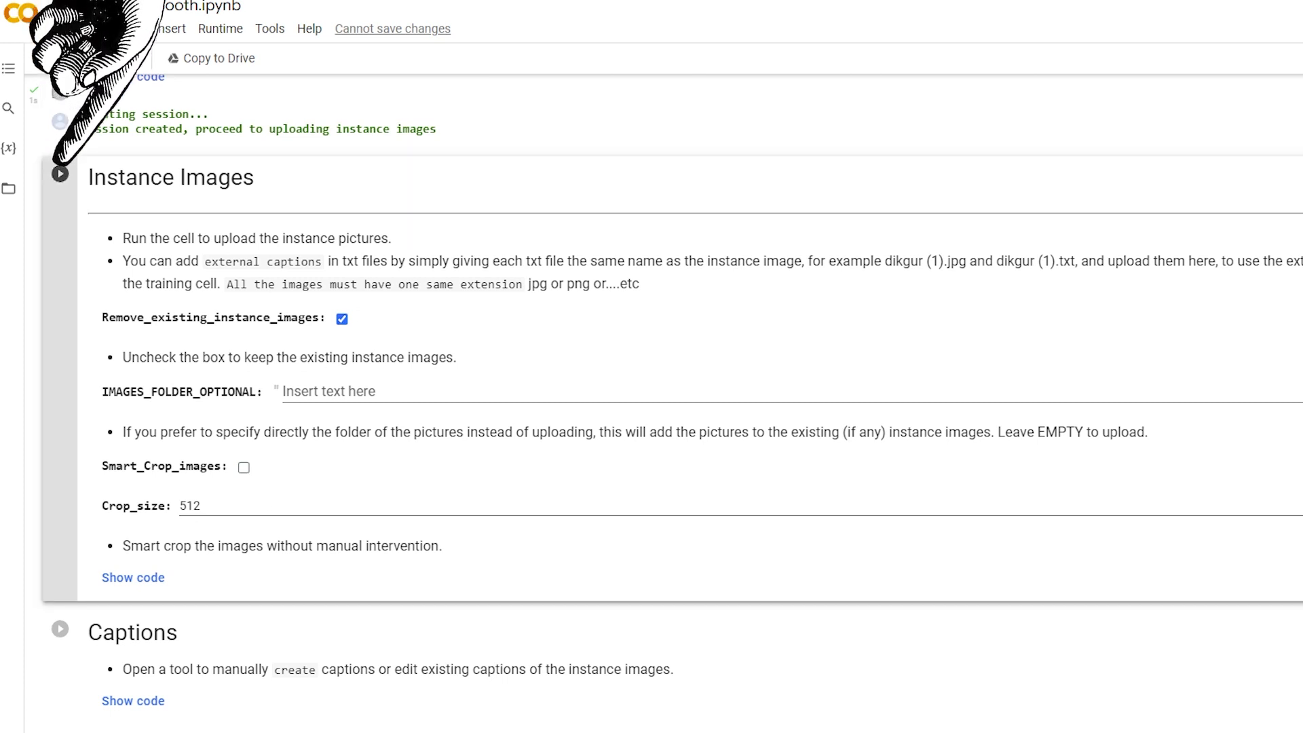
# Step: Run the Instance Images cell and upload all 28 dazdcb face photos from the file dialog
pyautogui.click(58, 175)
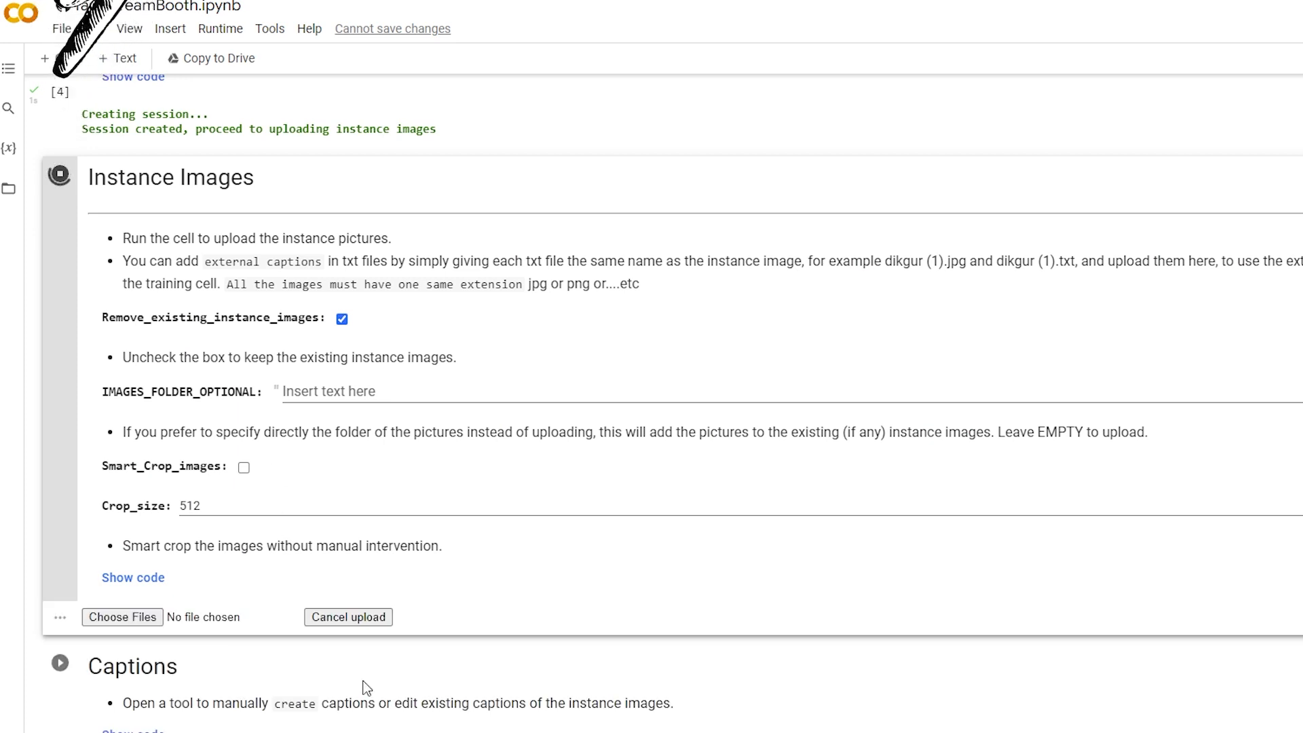
pyautogui.click(122, 615)
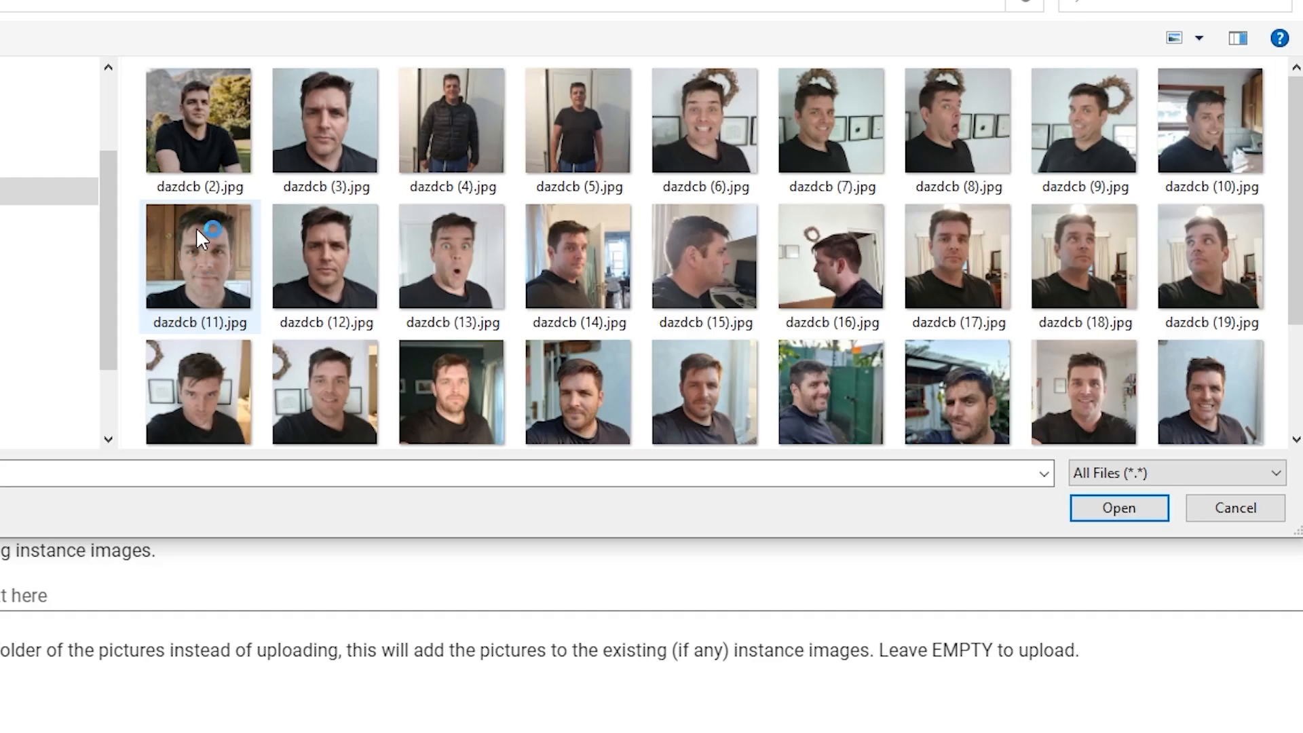
pyautogui.scroll(-3)
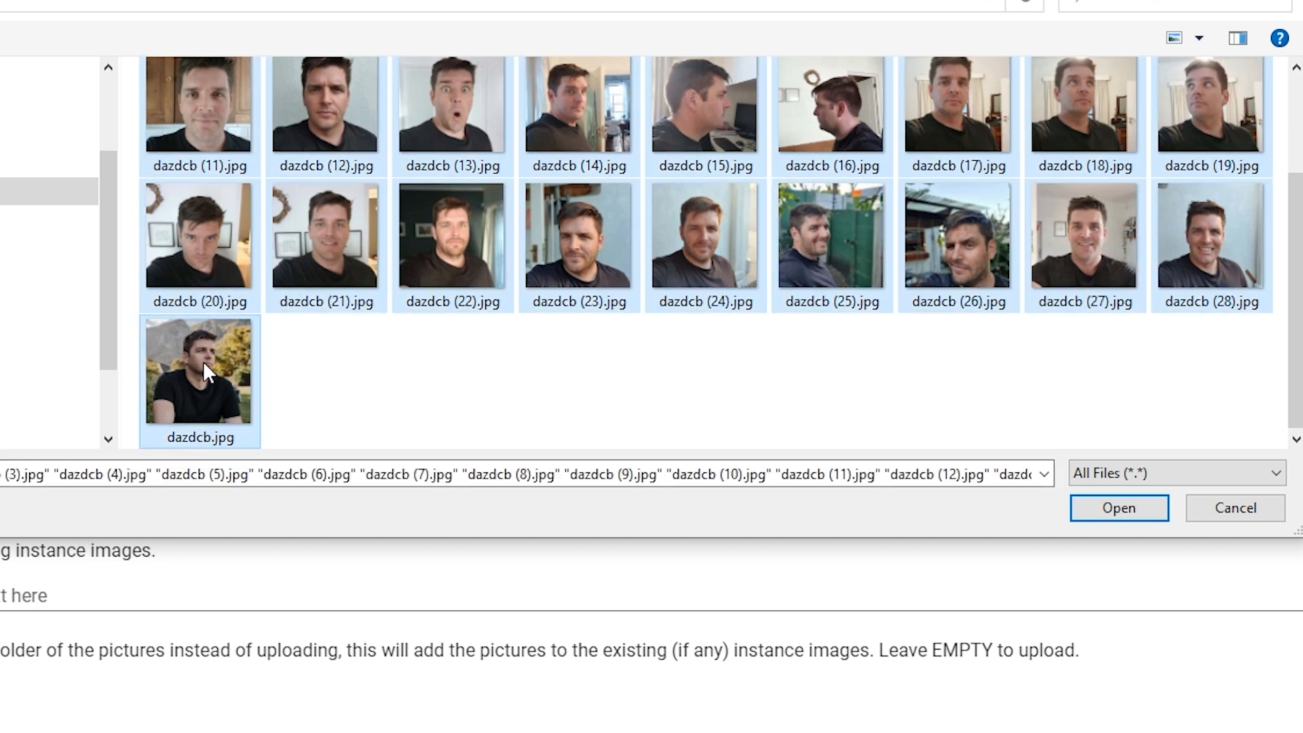
pyautogui.click(1117, 507)
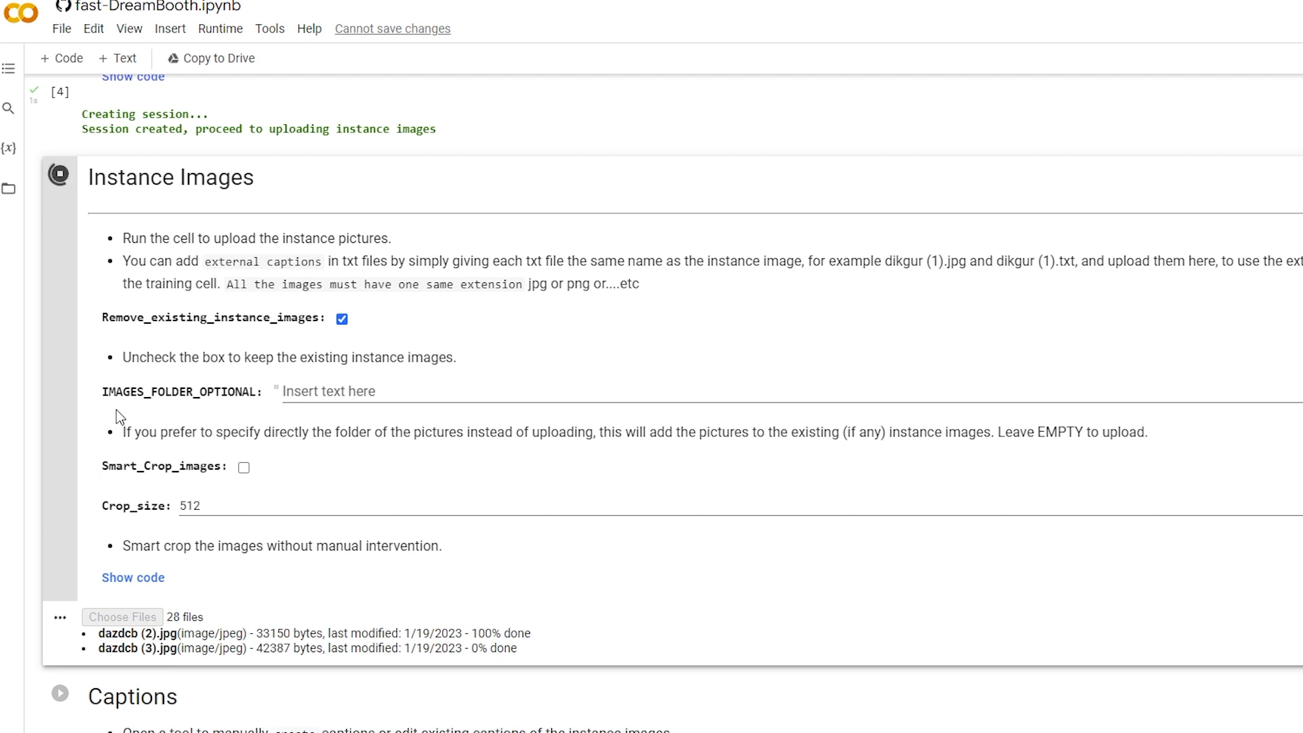
# Step: Set UNet learning rate 2e-6, 3000 UNet training steps and text encoder learning rate 2e-6
pyautogui.scroll(-3)
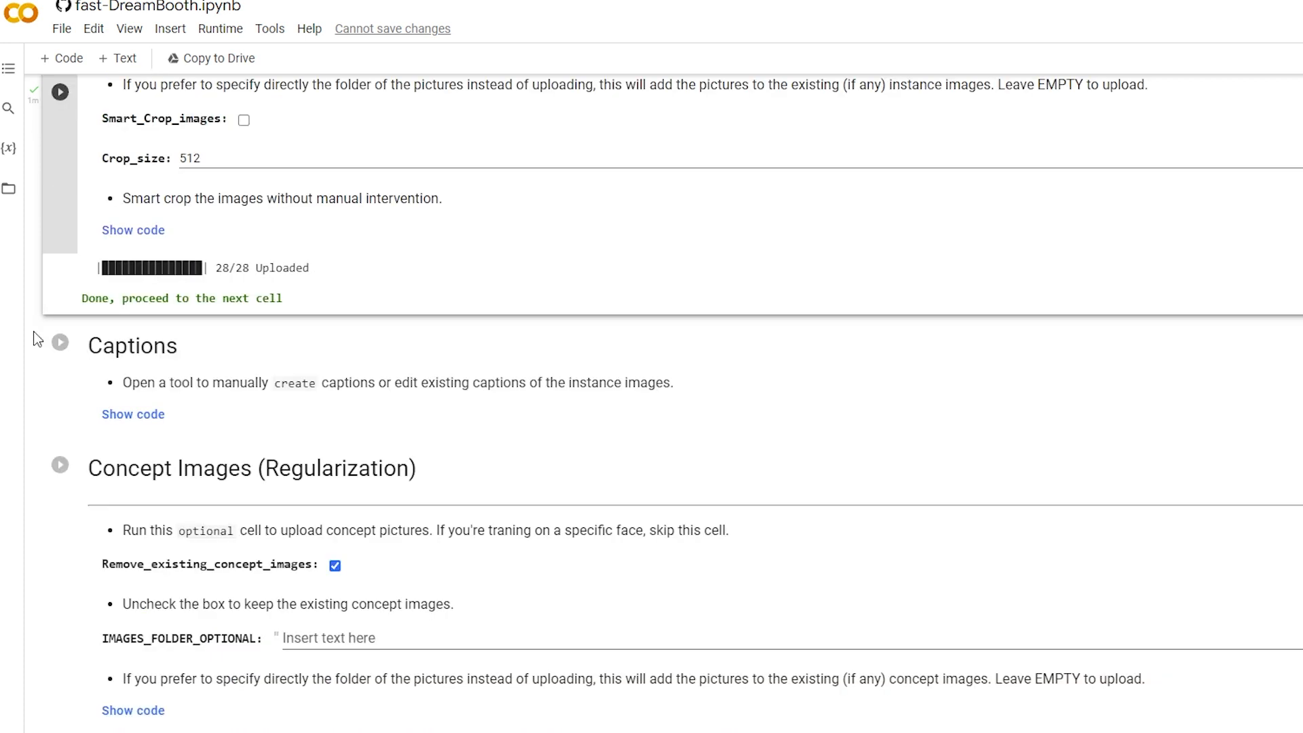
pyautogui.scroll(-3)
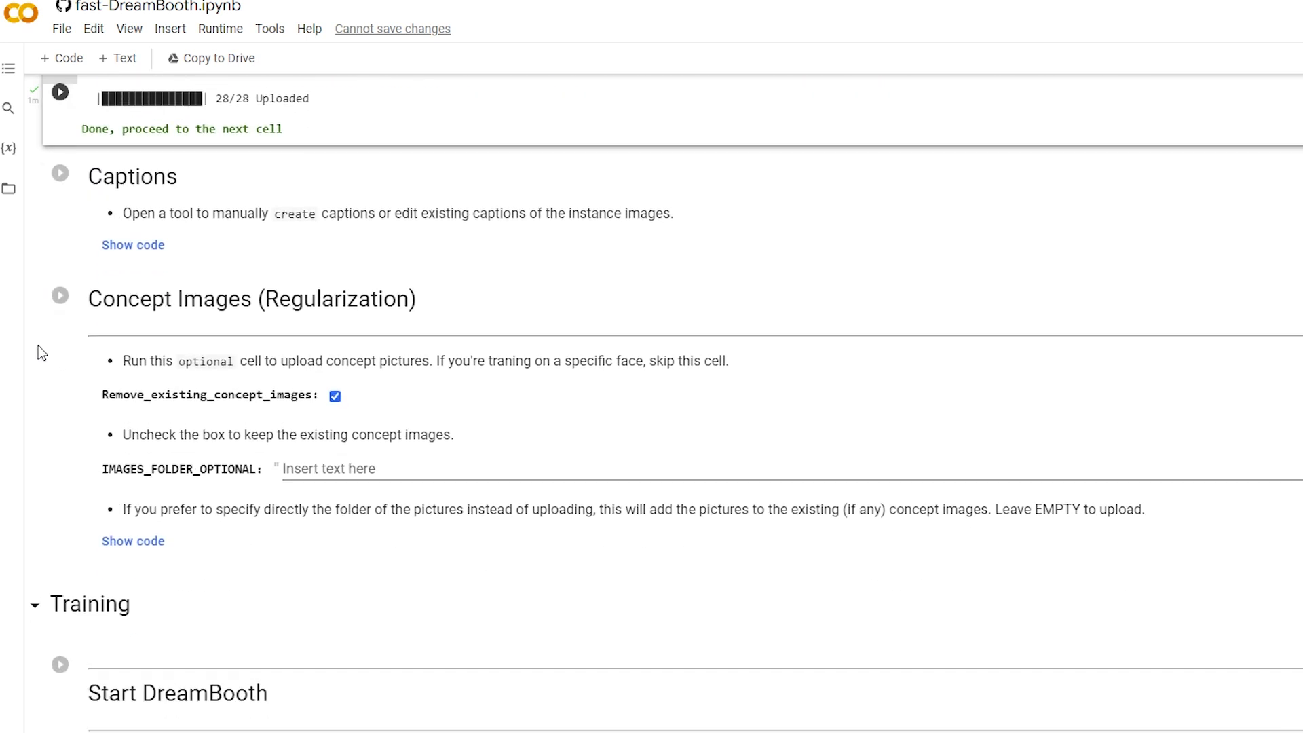
pyautogui.scroll(-3)
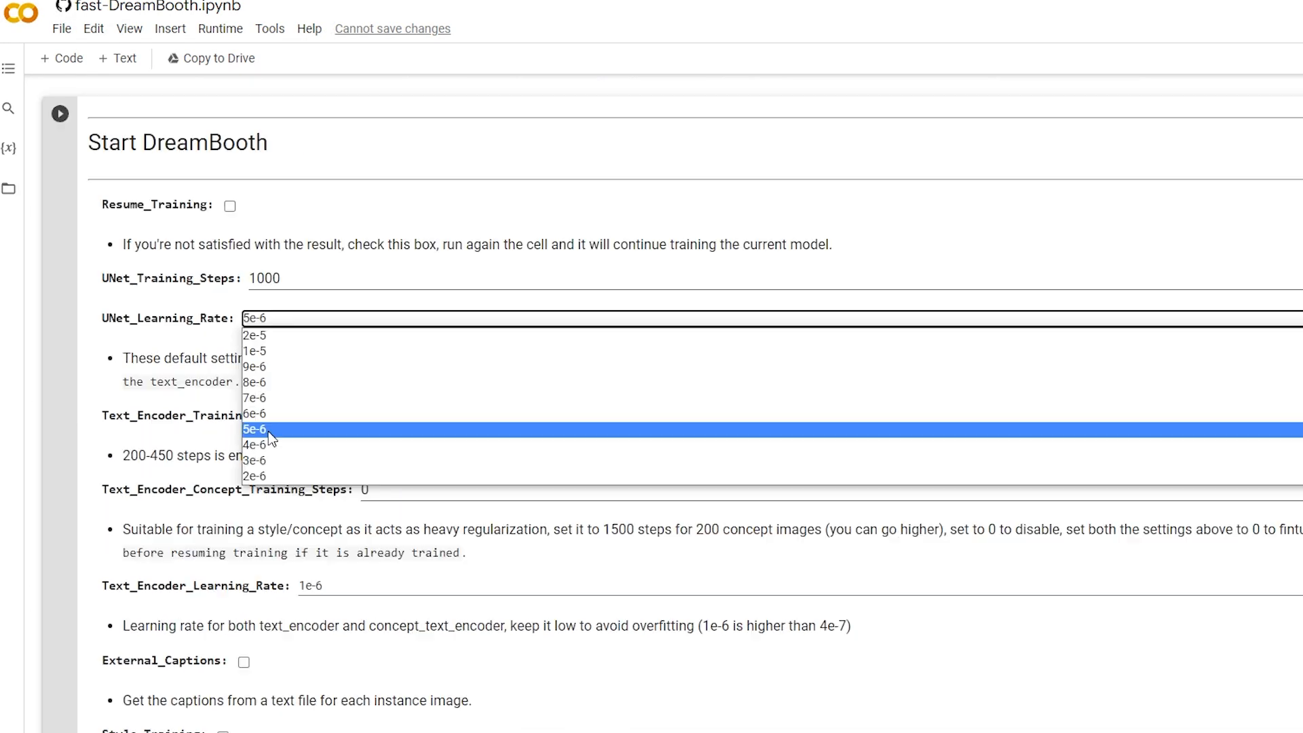
pyautogui.click(254, 476)
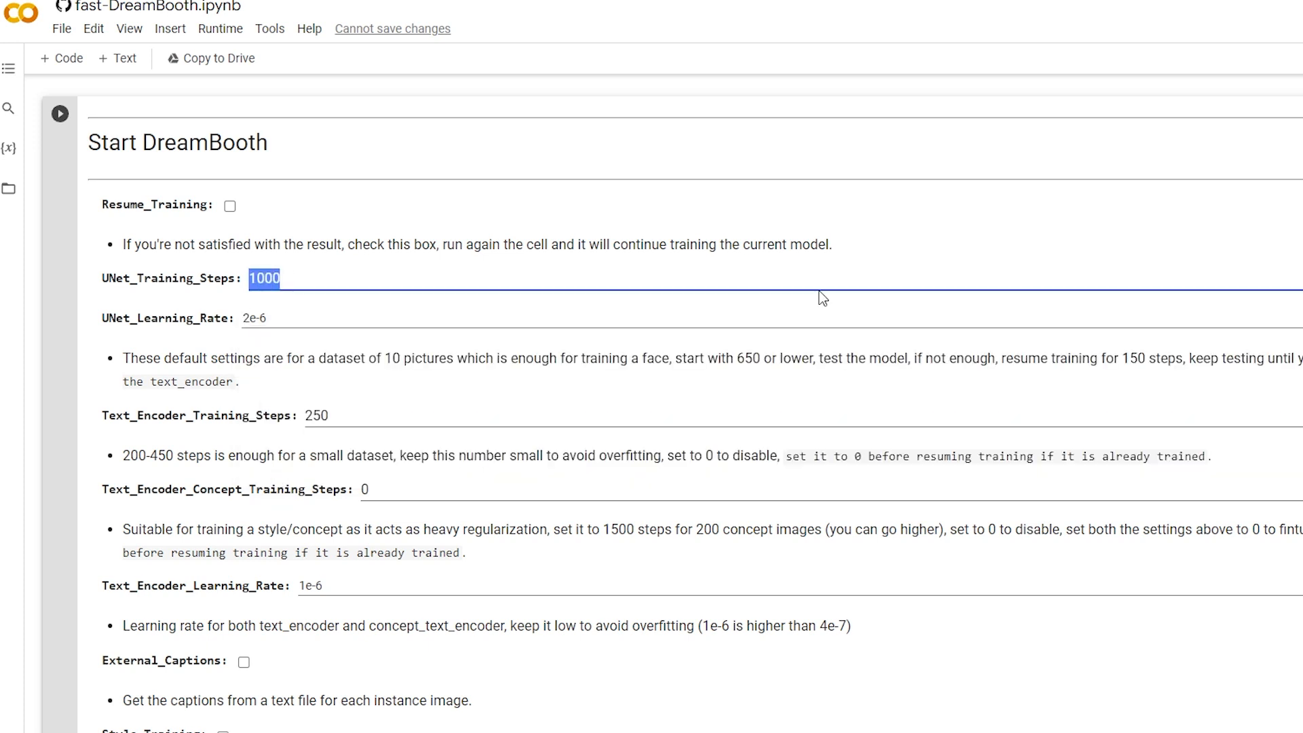
pyautogui.write('3000')
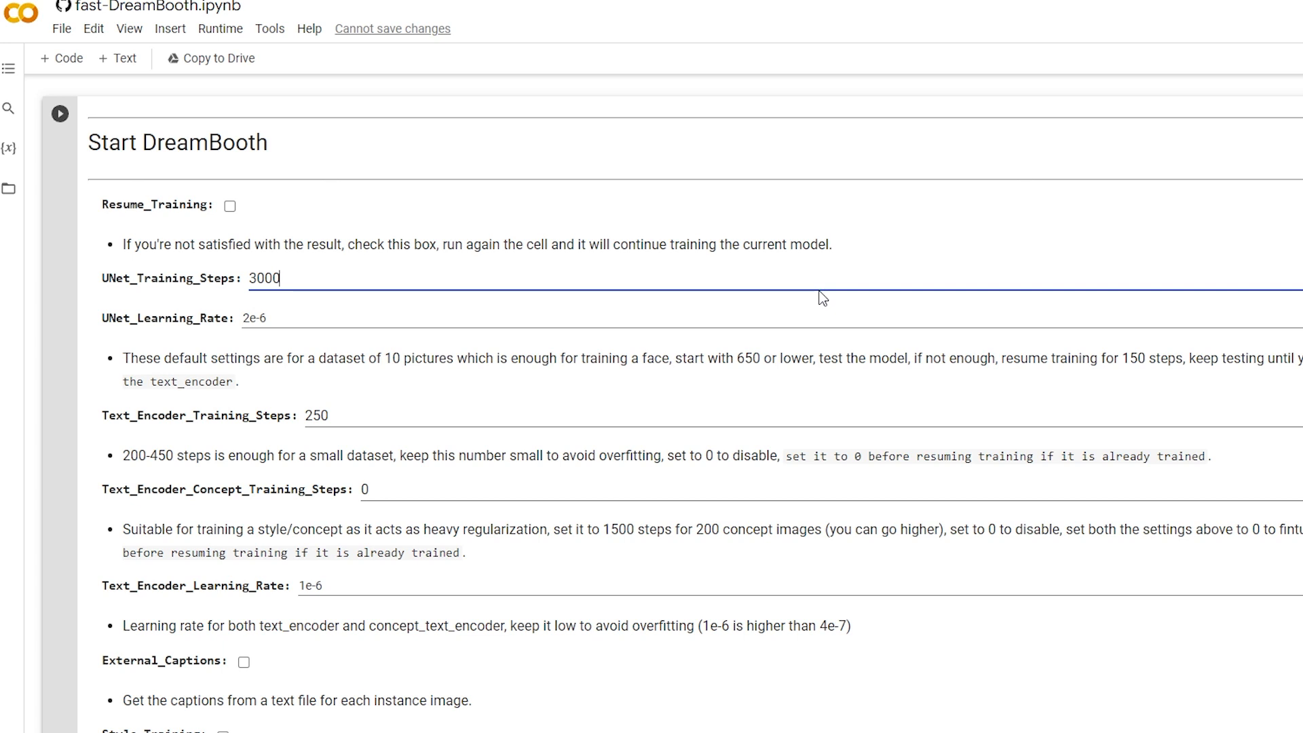
pyautogui.click(309, 585)
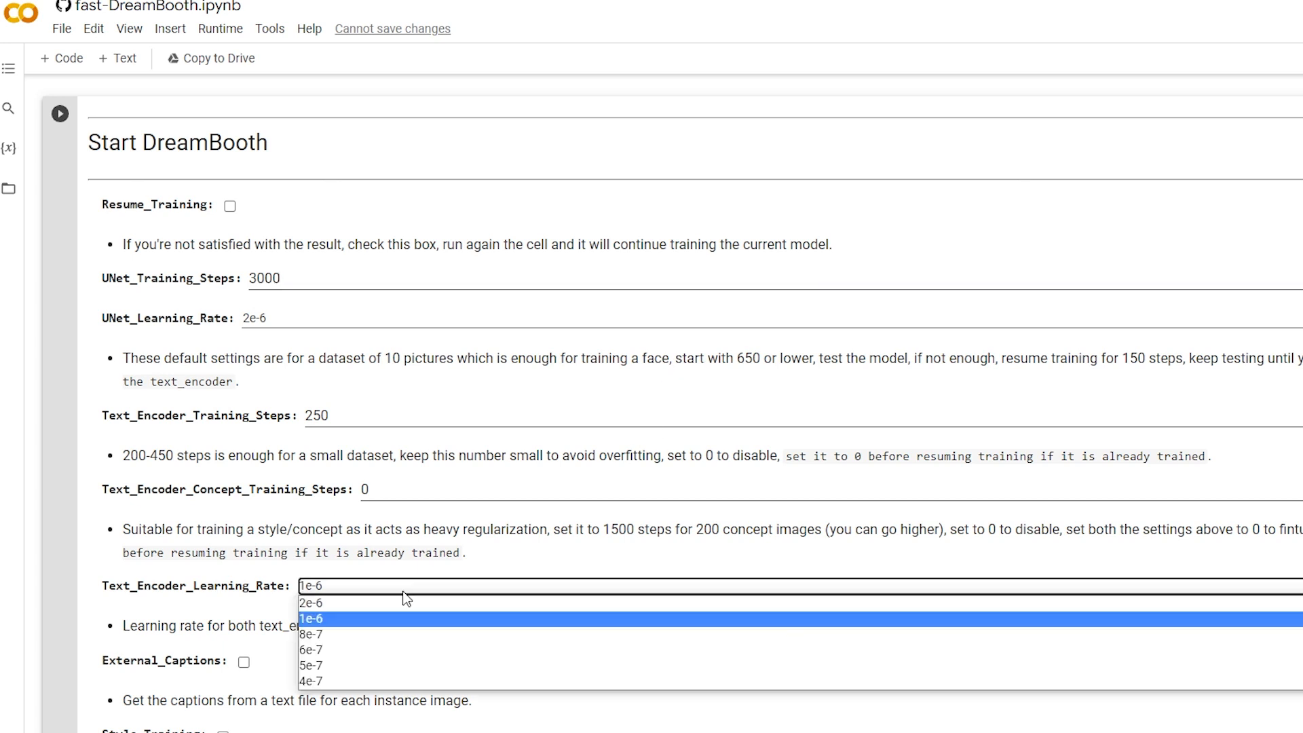
pyautogui.moveTo(340, 635)
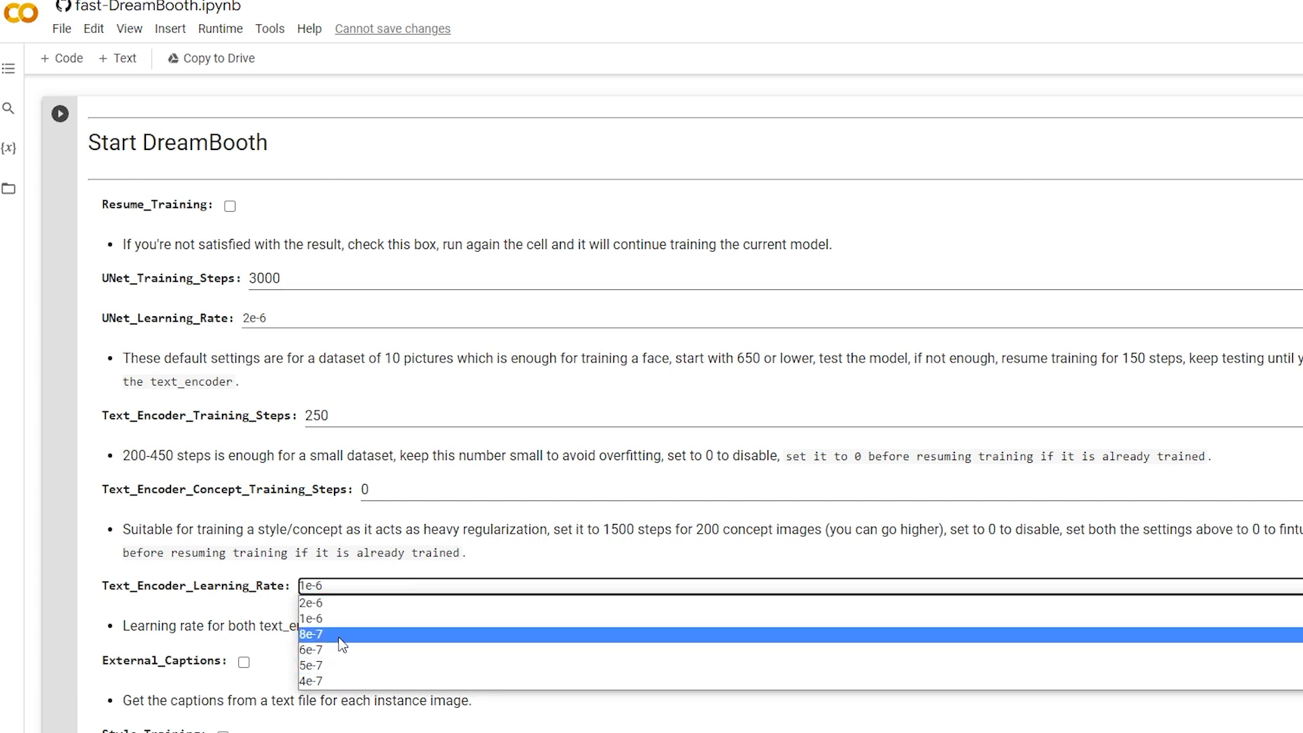
pyautogui.click(312, 601)
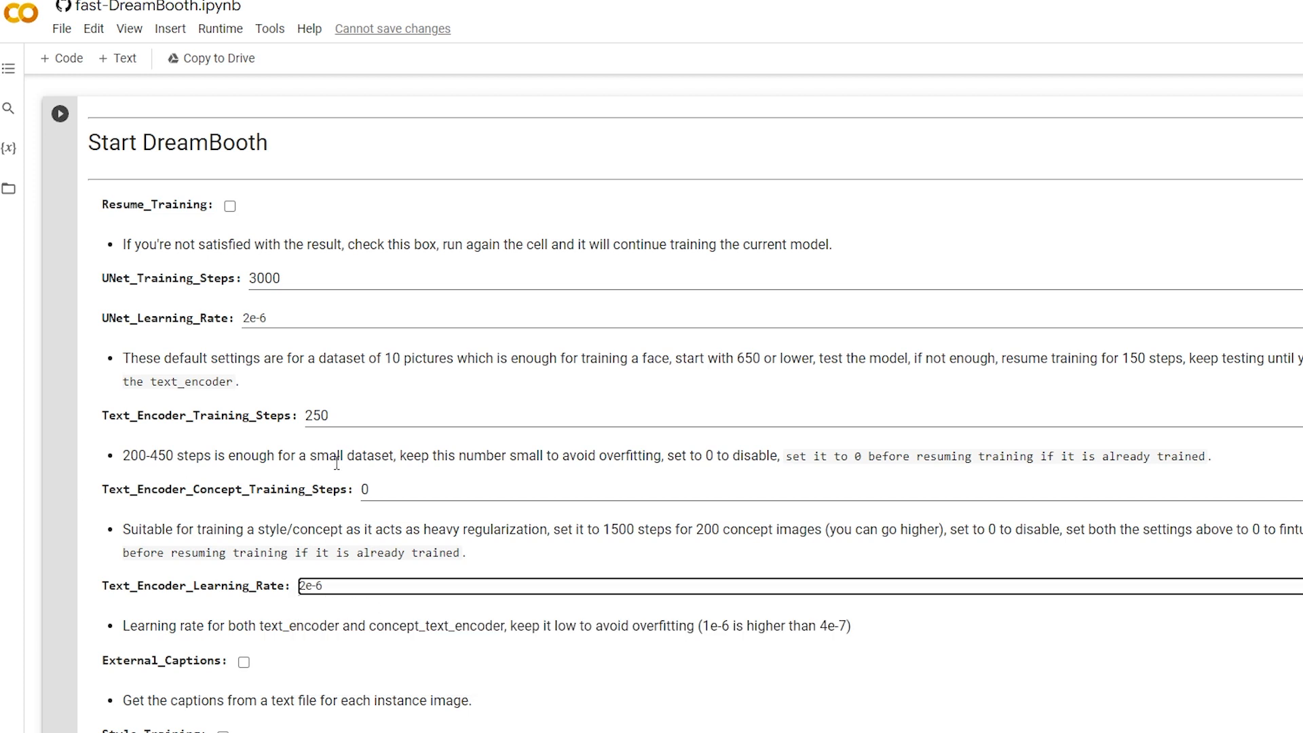
pyautogui.scroll(-3)
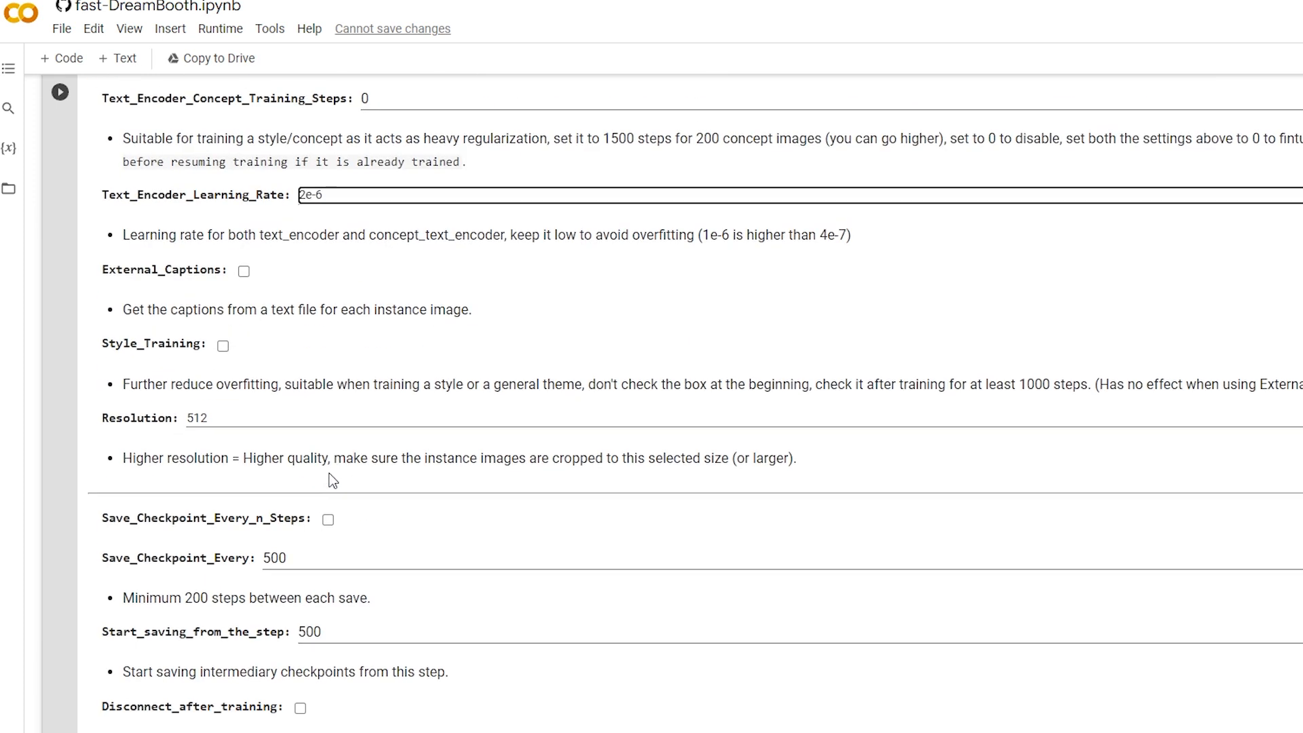
pyautogui.scroll(-3)
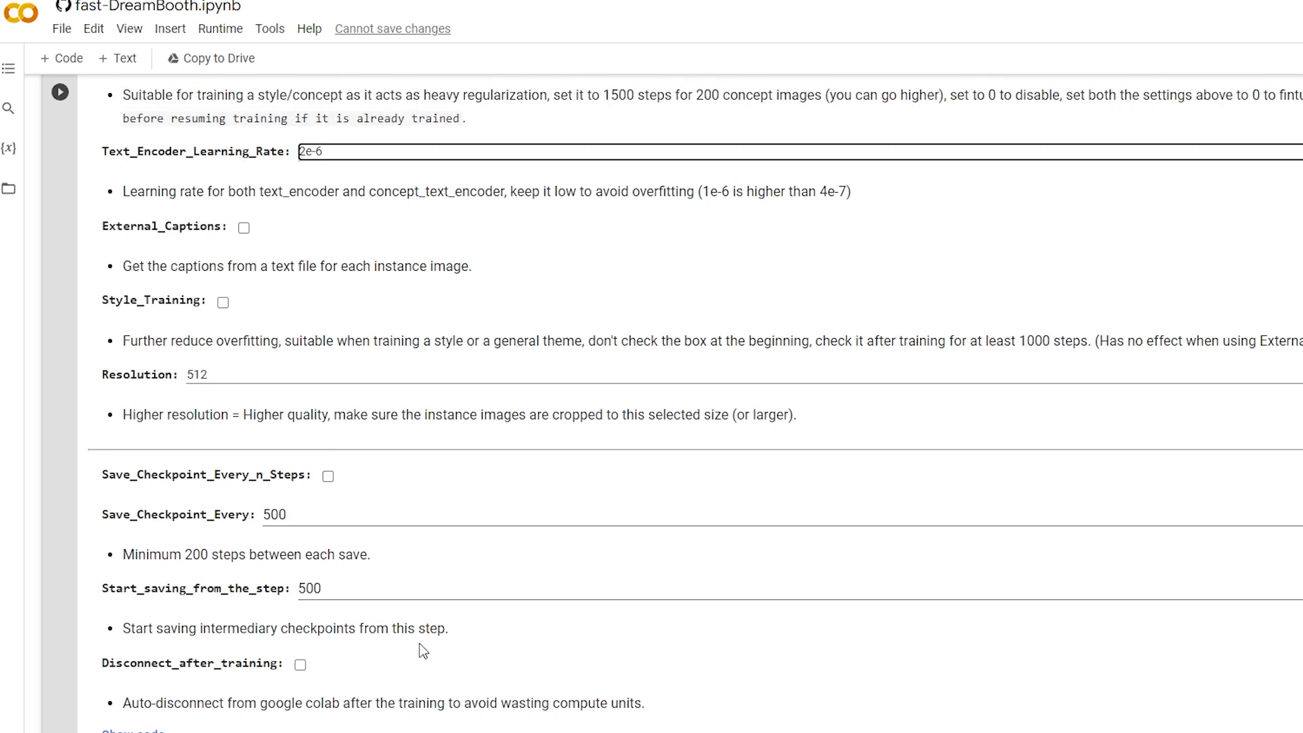
pyautogui.scroll(-3)
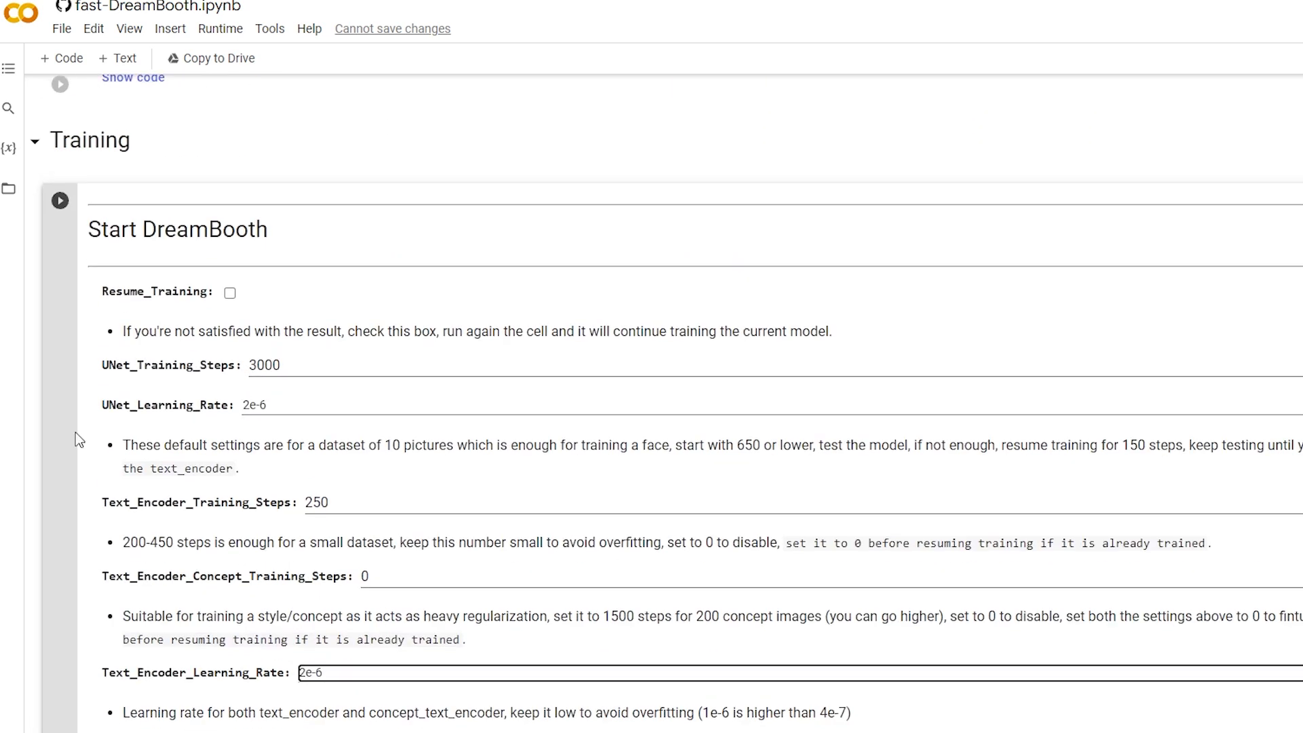
pyautogui.moveTo(58, 201)
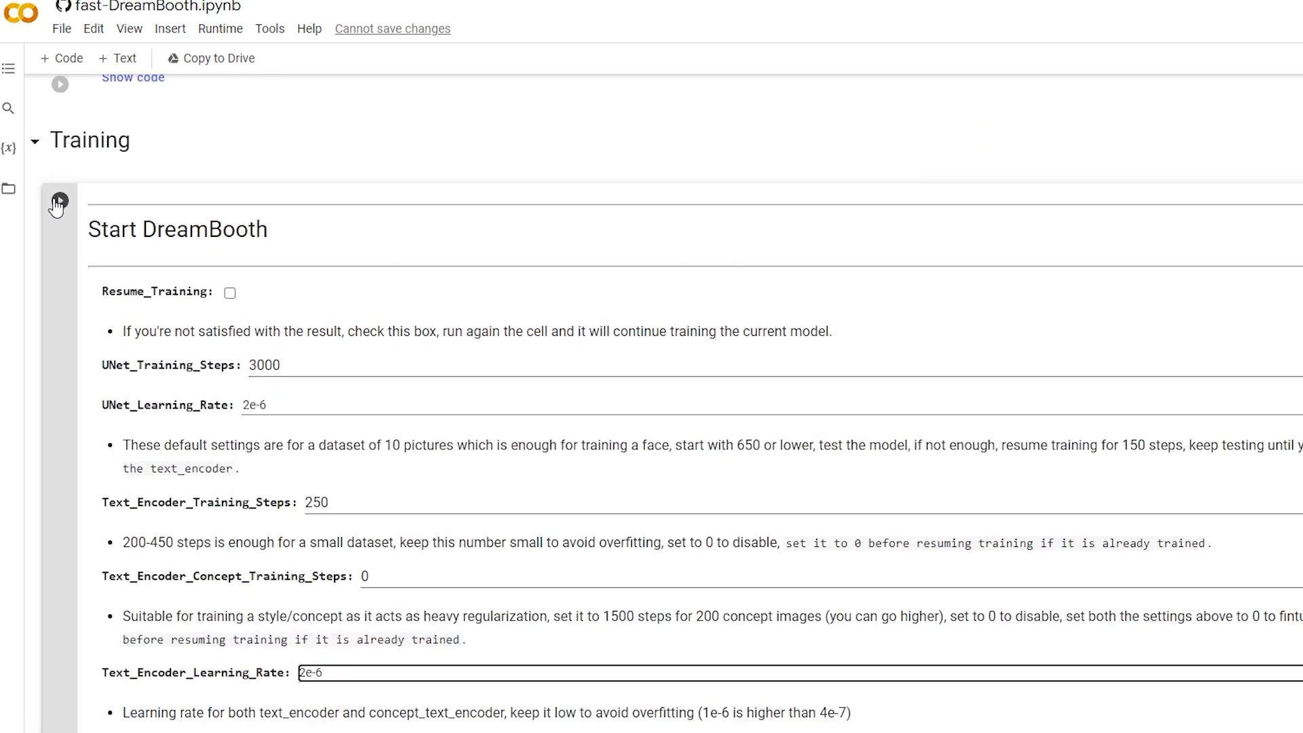
# Step: Run the Start DreamBooth cell to train and save the CKPT model
pyautogui.click(59, 206)
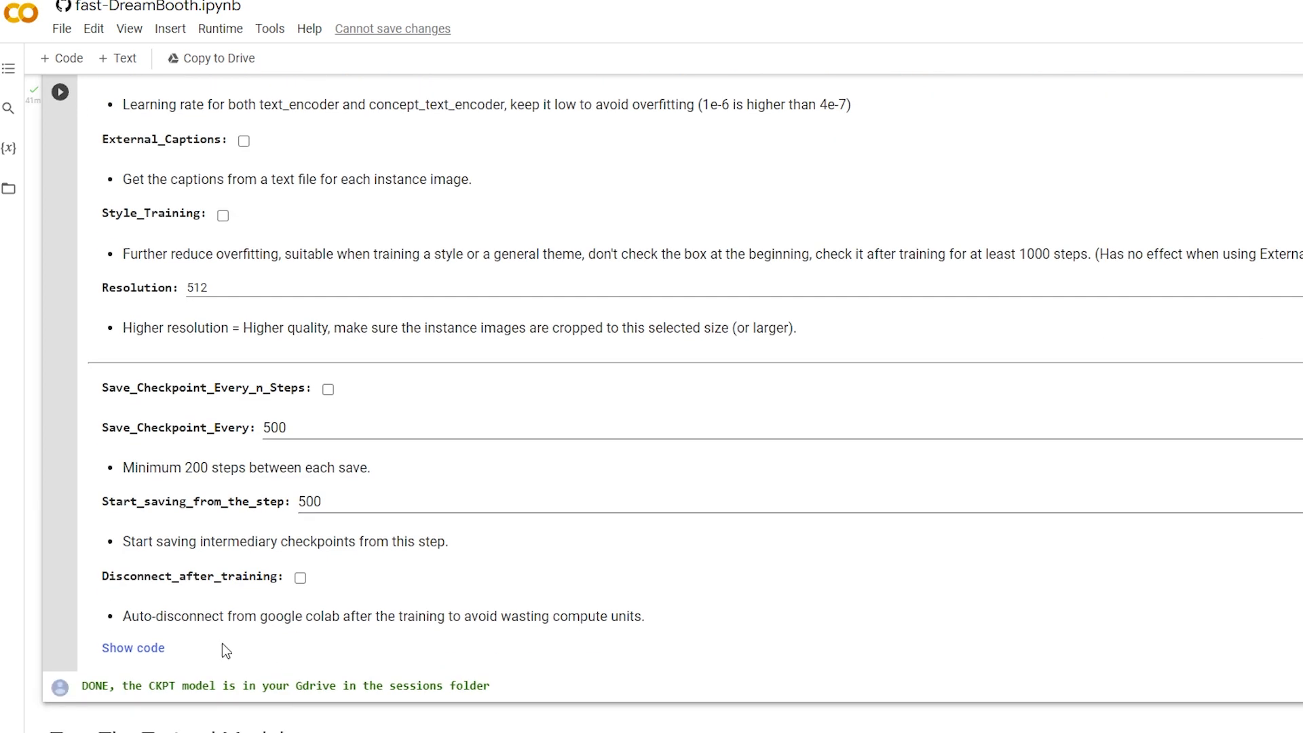
pyautogui.moveTo(270, 701)
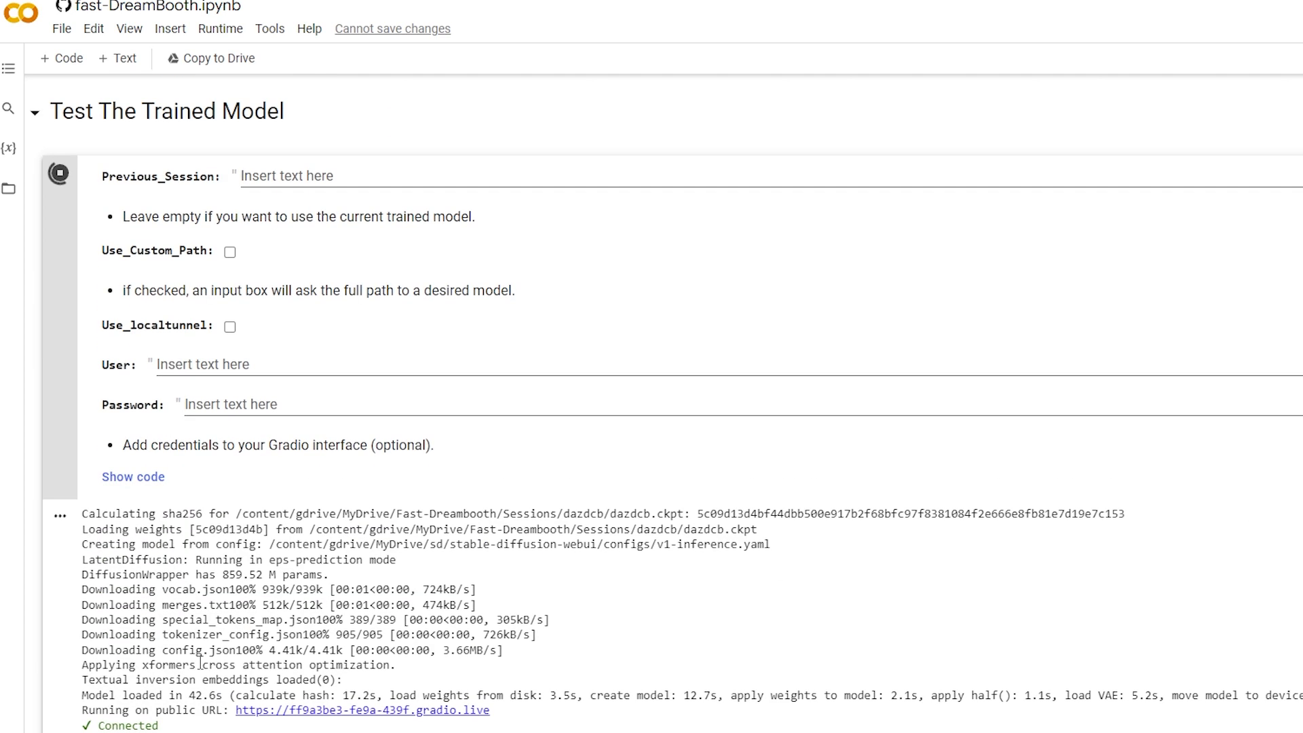
pyautogui.click(361, 710)
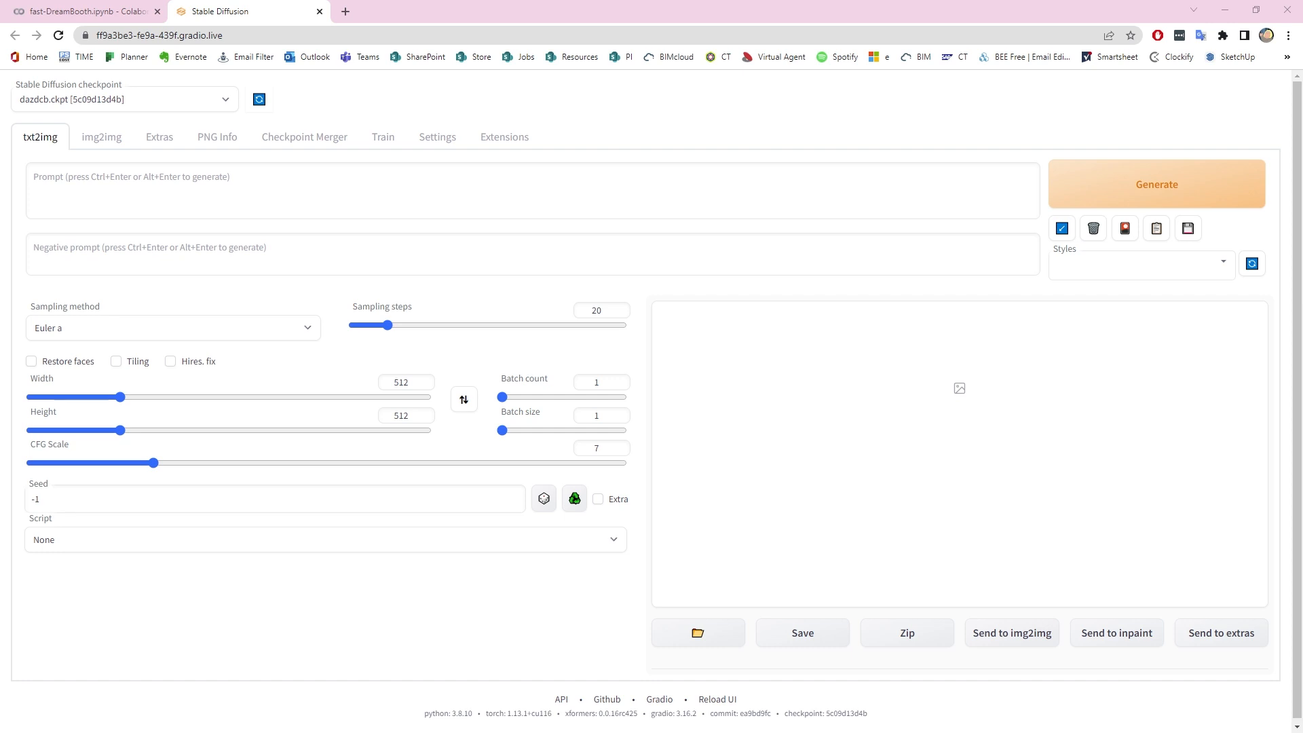
# Step: Enter the prompt 'dazdcb, detailed illustration, digital art, art painting, concept art, full character' and the negative prompt
pyautogui.write('dazdcb, detailed illustration, digital art, art painting, concept art, full character, character concept, full body shot, highly saturated colors, fantasy character, detailed illustration, hd, 4k, digital art, overdetailed art, concept art, trending on artstation, by Carne Griffiths')
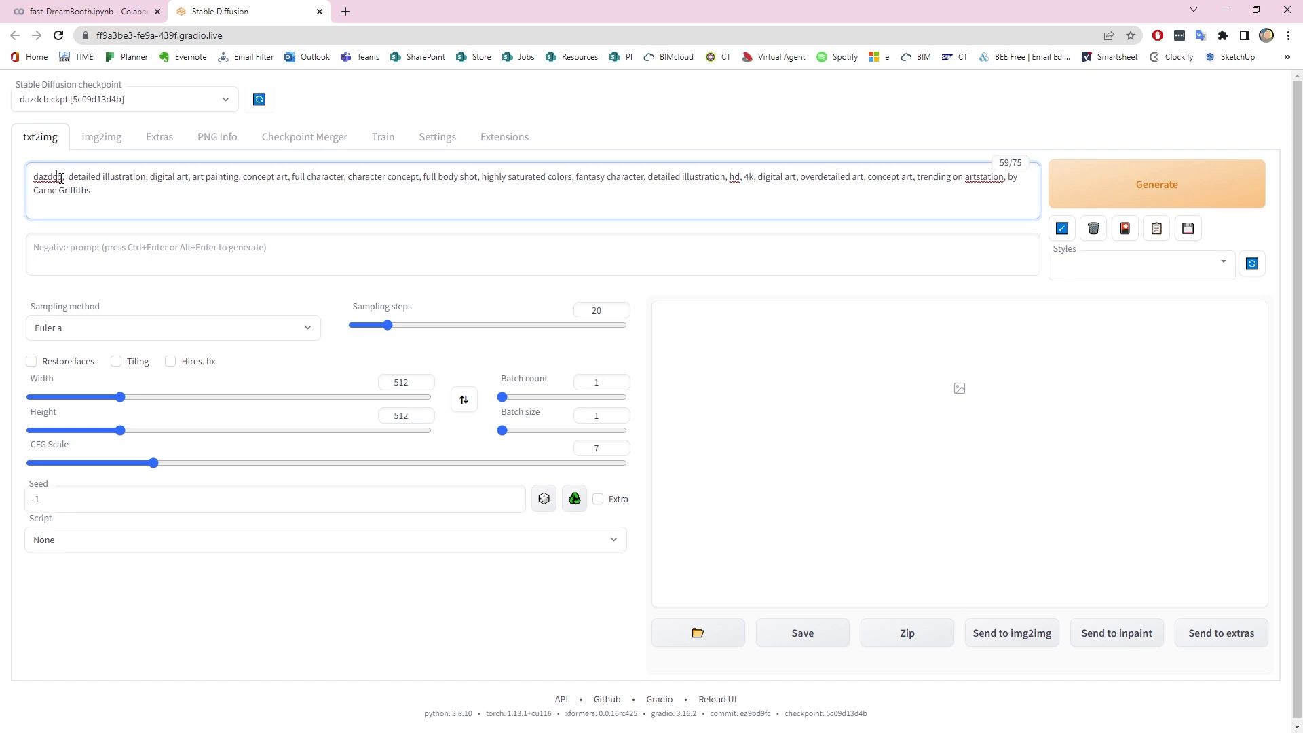
pyautogui.doubleClick(47, 177)
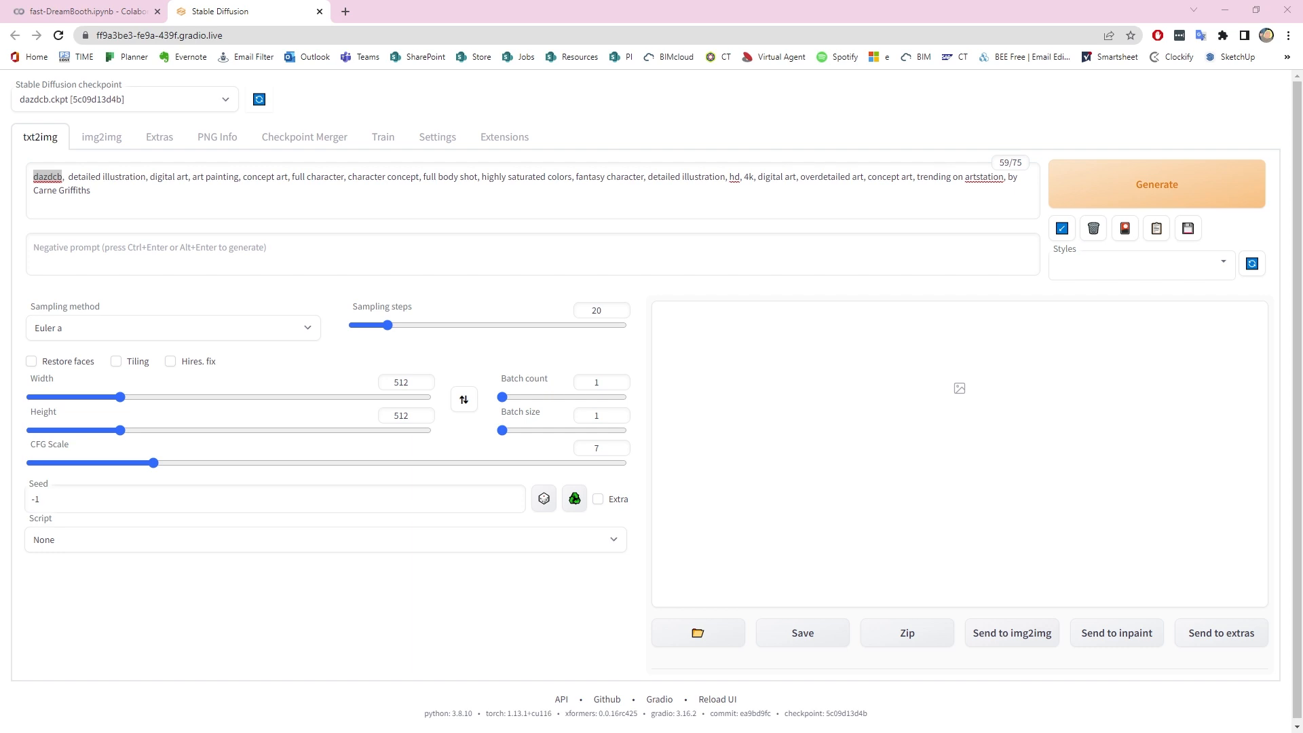
pyautogui.doubleClick(46, 176)
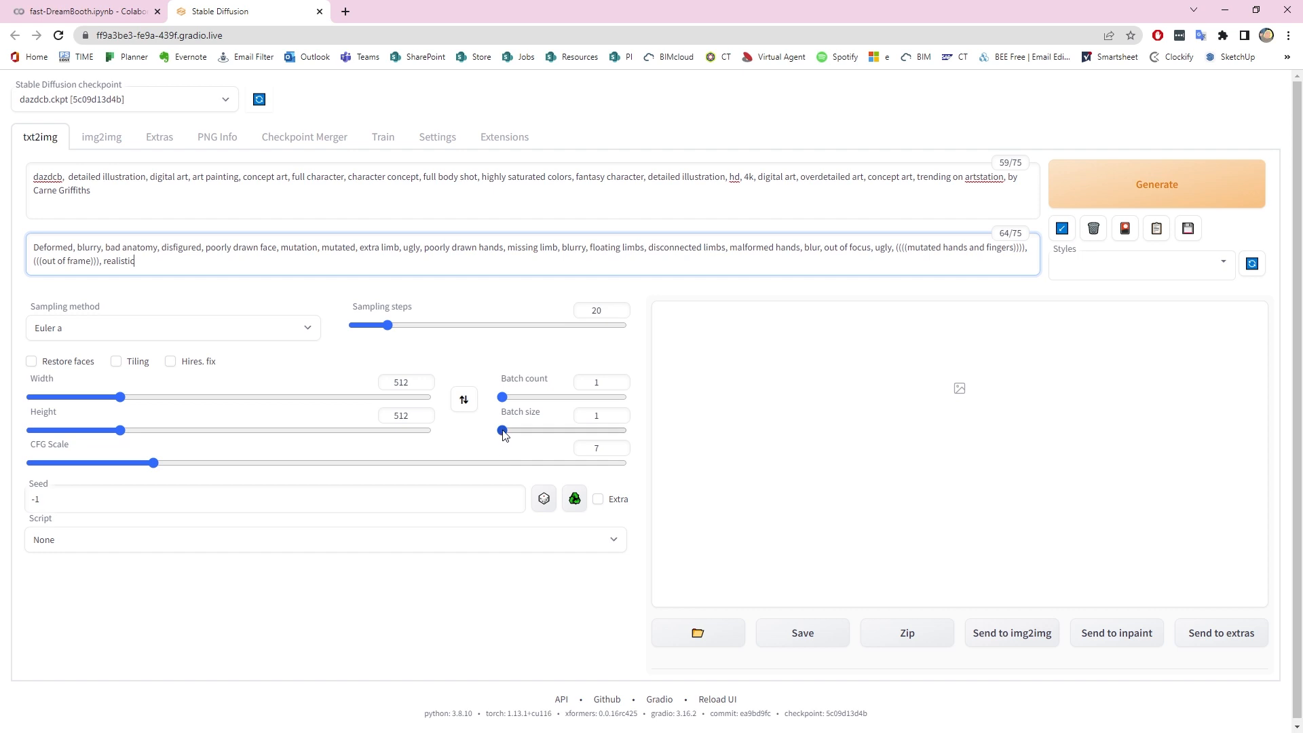
# Step: Set batch size 8 and sampling steps 60, then generate the images
pyautogui.moveTo(502, 430); pyautogui.dragTo(623, 430)
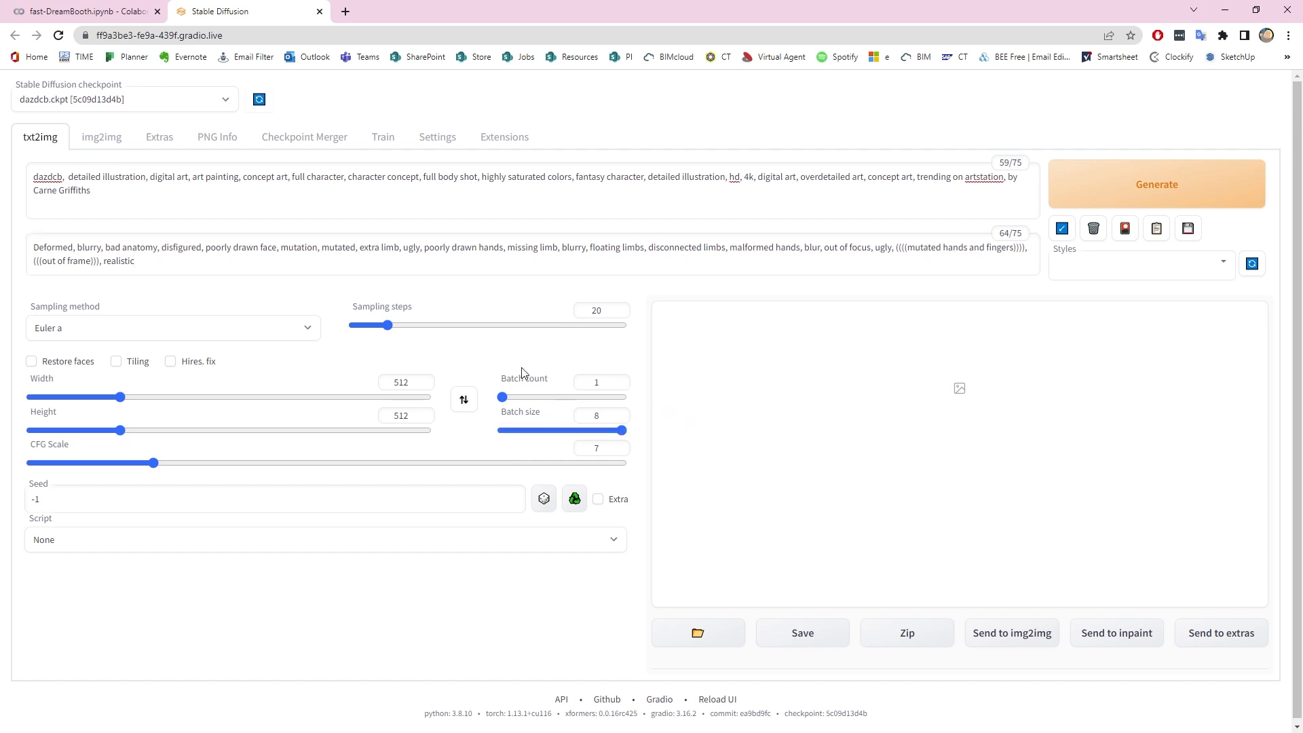
pyautogui.moveTo(385, 325); pyautogui.dragTo(475, 325)
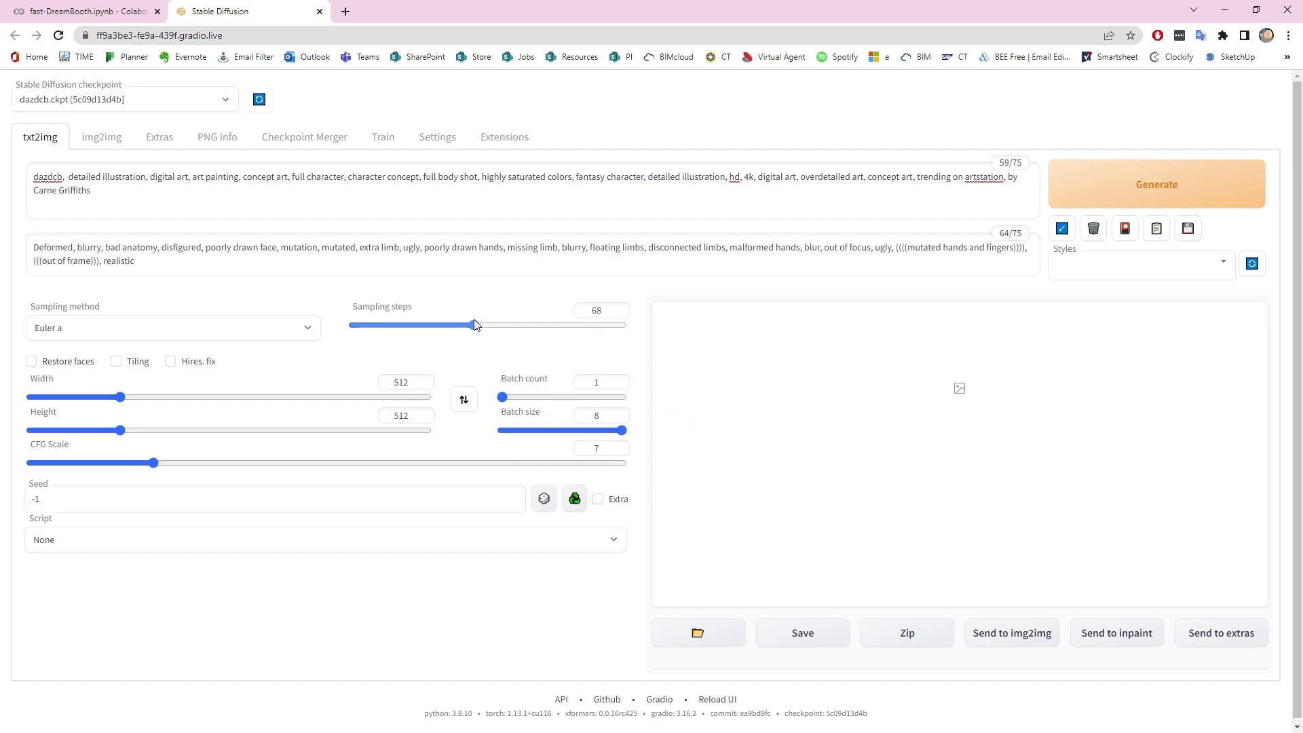
pyautogui.moveTo(475, 325); pyautogui.dragTo(465, 325)
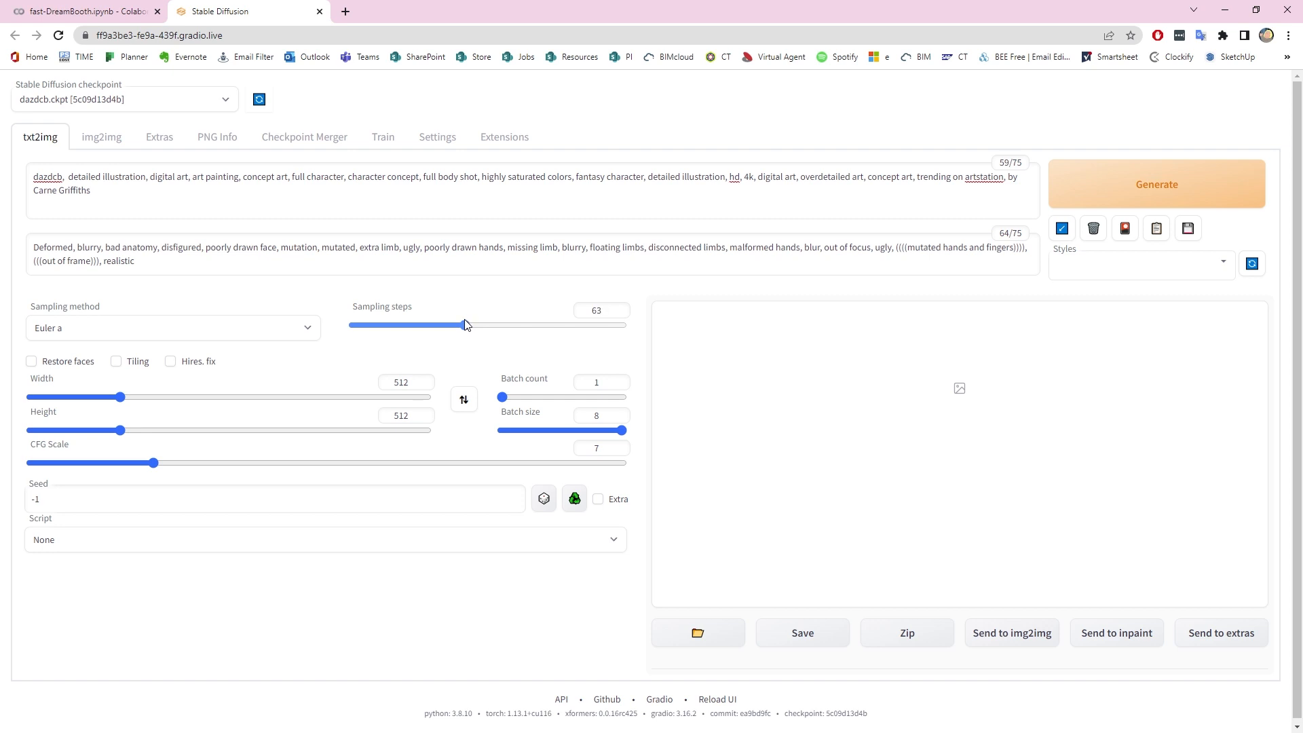
pyautogui.moveTo(466, 325); pyautogui.dragTo(457, 324)
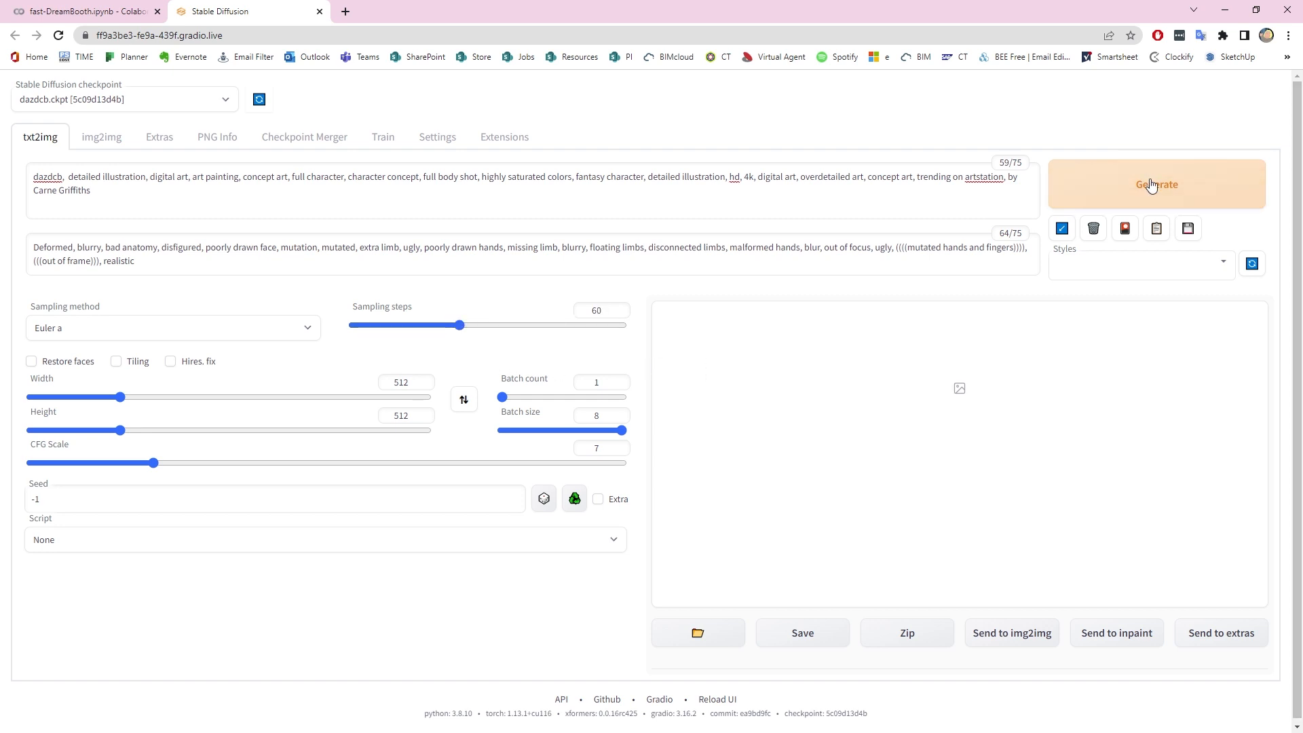
pyautogui.click(1153, 183)
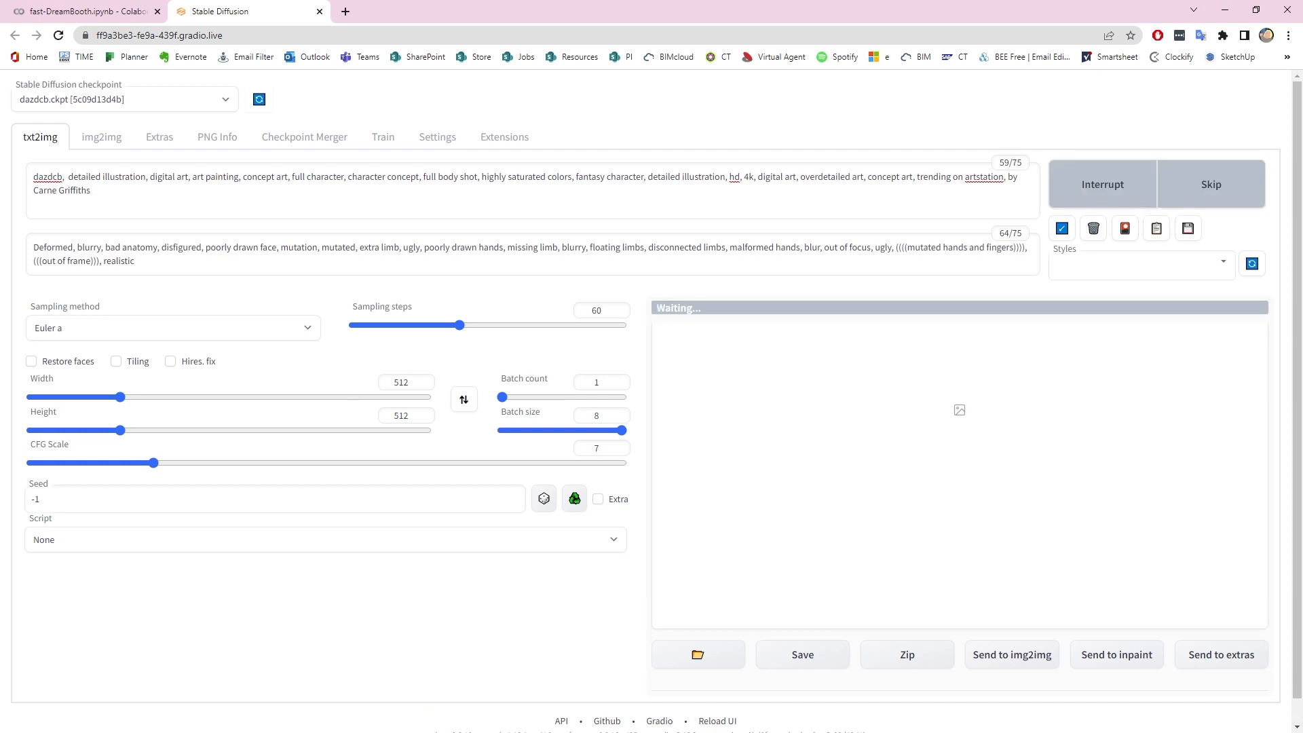